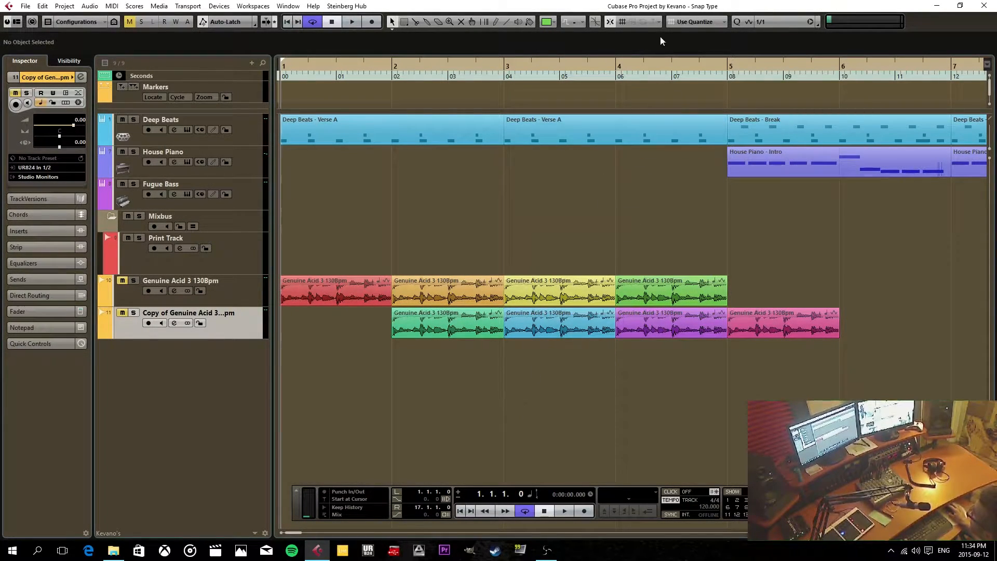
{"action": "mouse_move", "coordinate": [649, 24]}
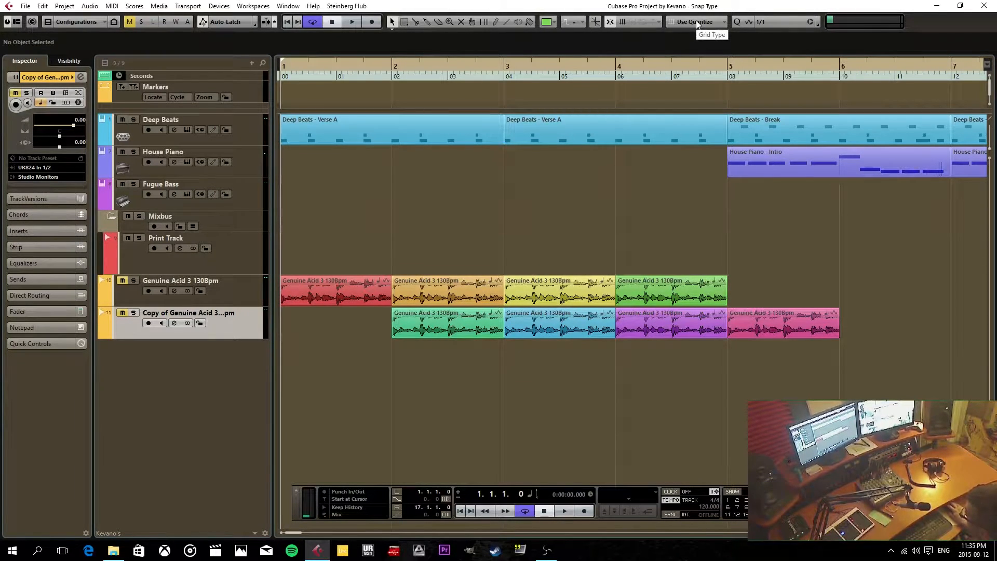
{"action": "mouse_move", "coordinate": [781, 29]}
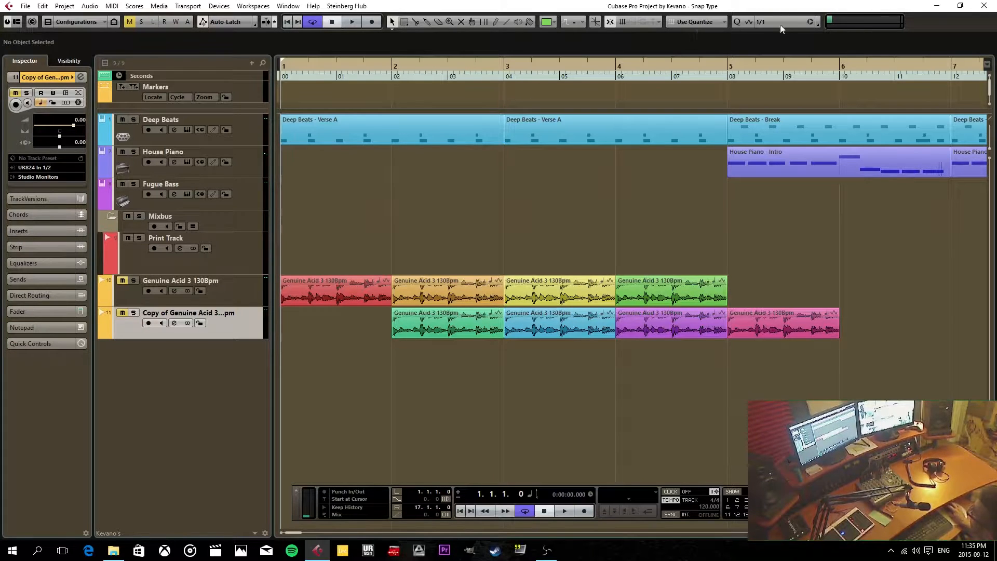
Step: Keep the quantize value at a whole bar
{"action": "left_click", "coordinate": [811, 22]}
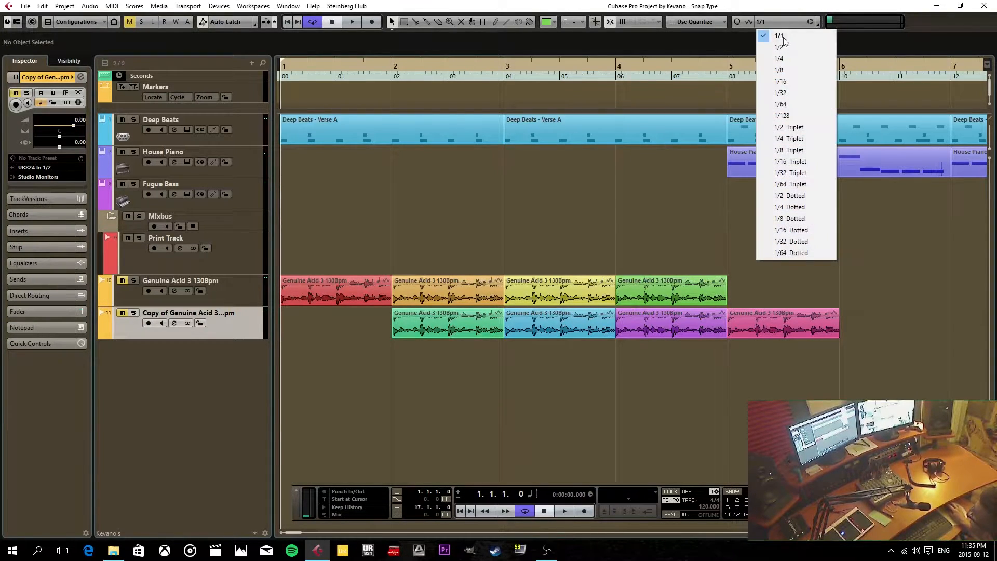
{"action": "left_click", "coordinate": [778, 36]}
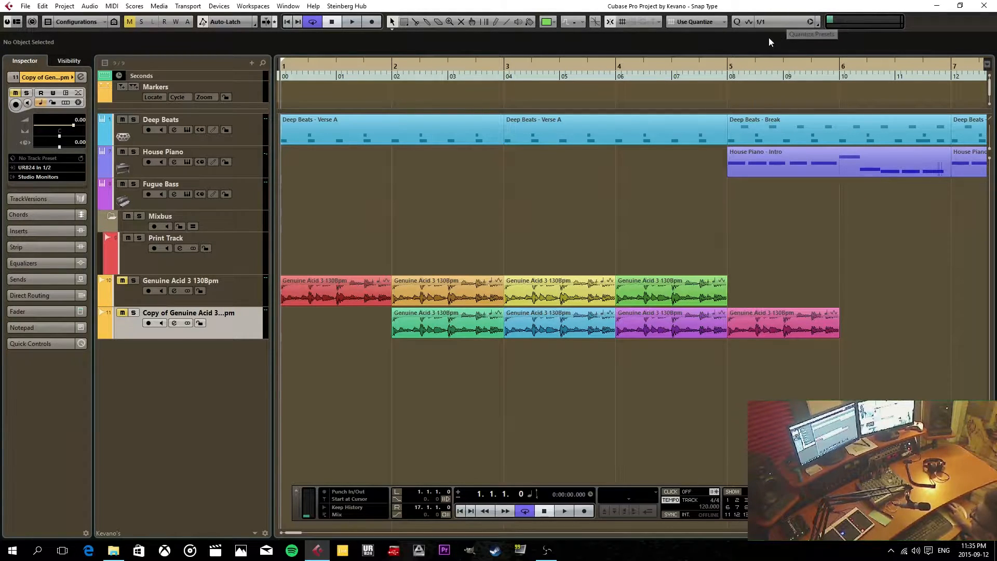
{"action": "mouse_move", "coordinate": [665, 40]}
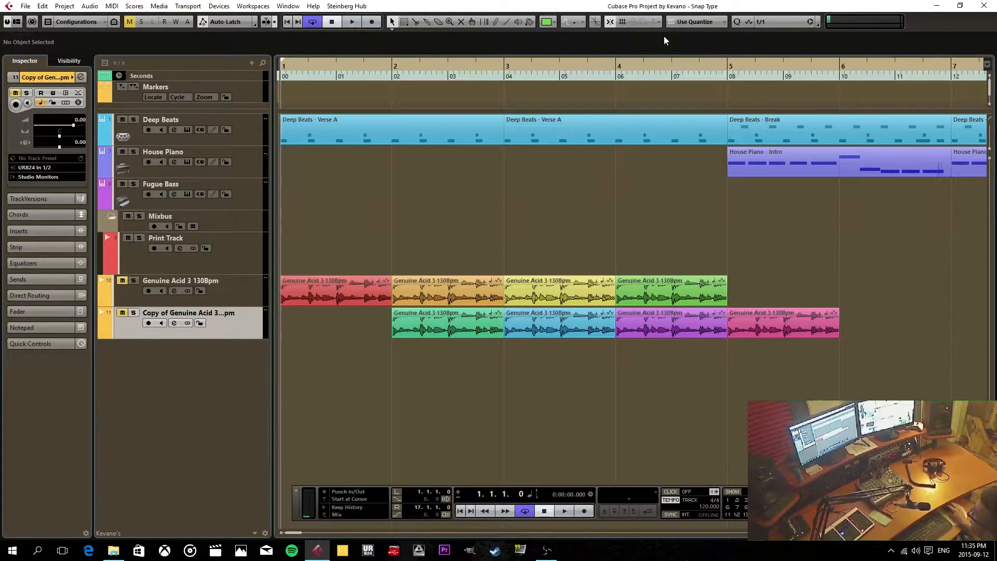
{"action": "mouse_move", "coordinate": [816, 39]}
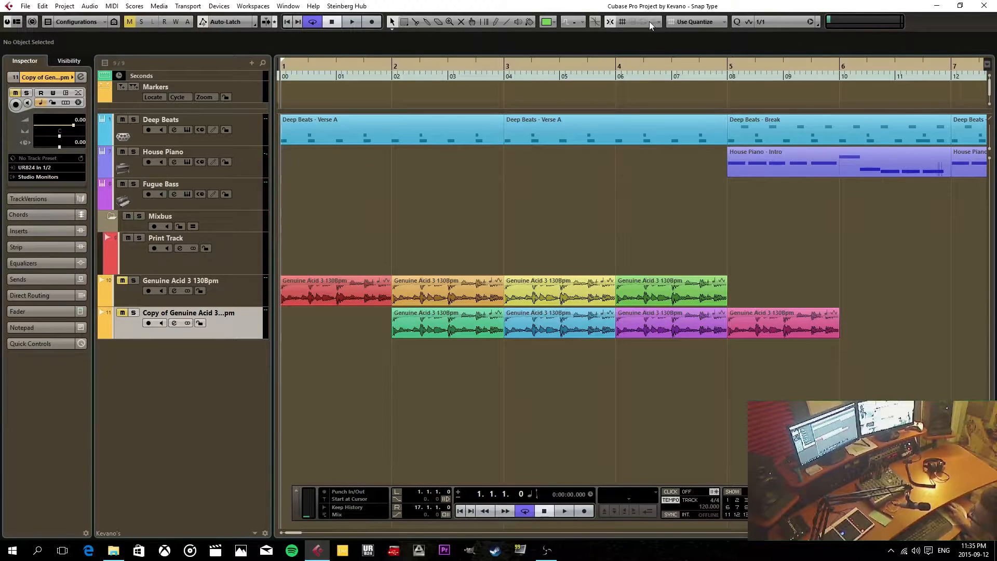
{"action": "left_click", "coordinate": [639, 22]}
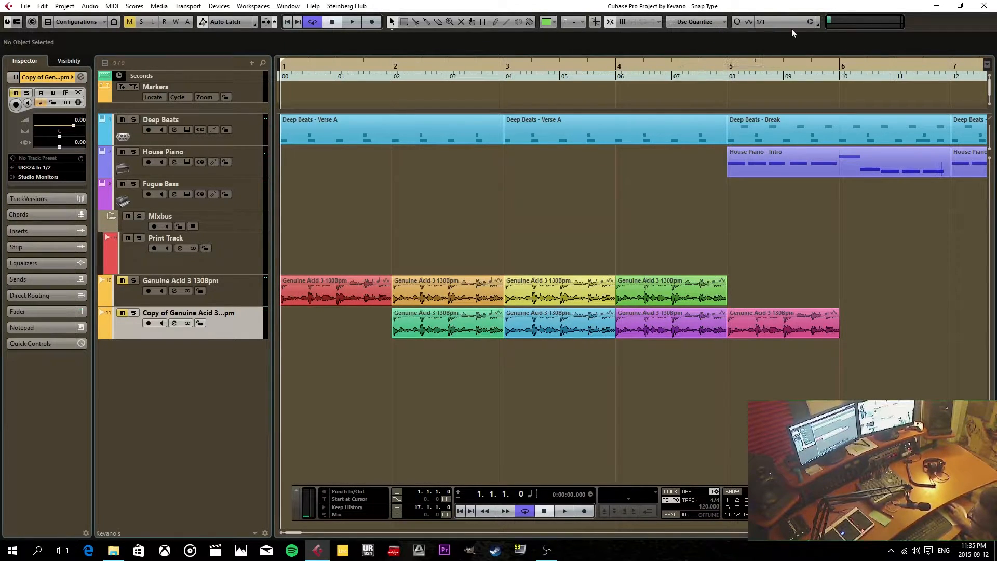
{"action": "mouse_move", "coordinate": [685, 85]}
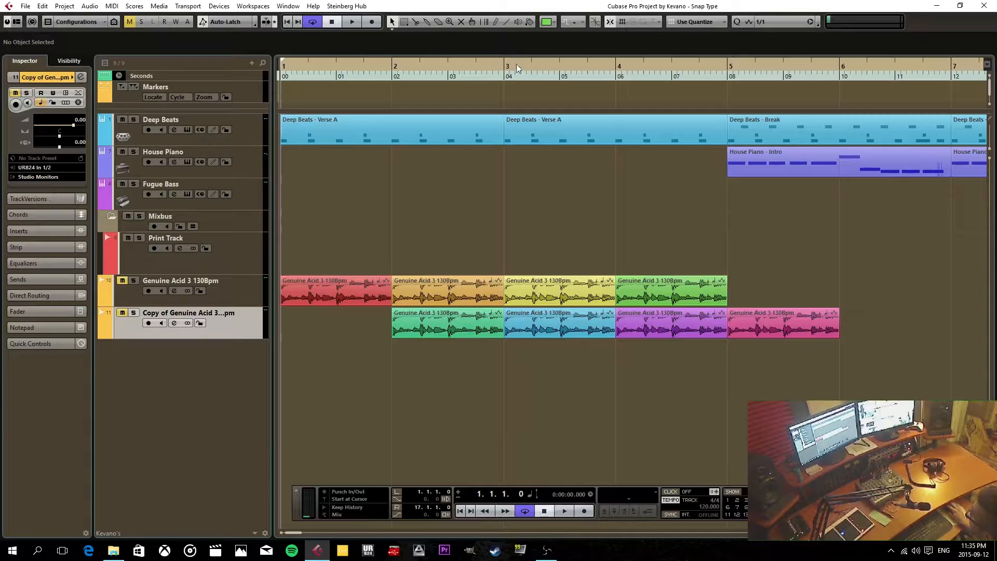
Step: Put the cursor at bar 3 and nudge the green Genuine Acid 3 event past bar 4
{"action": "left_click", "coordinate": [498, 67]}
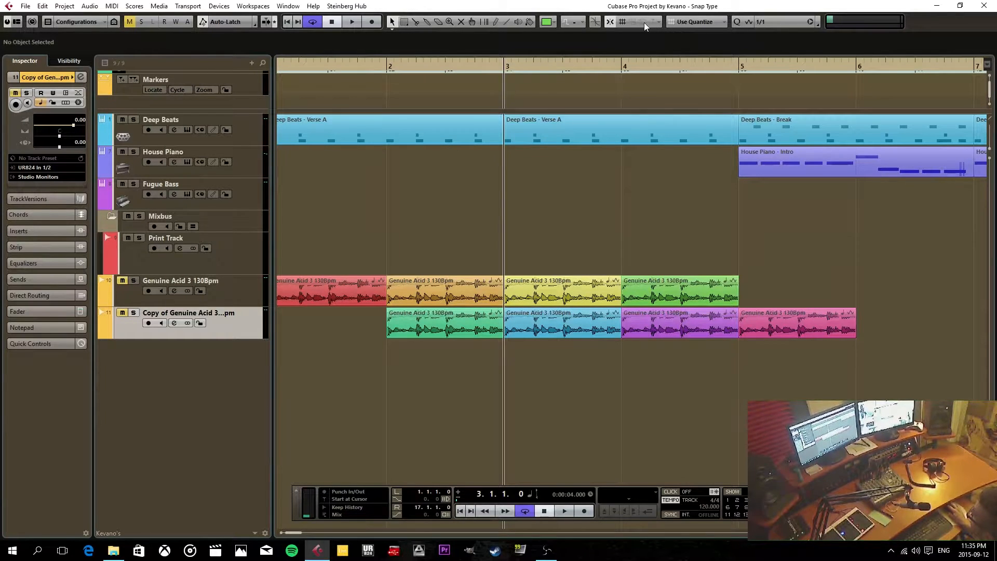
{"action": "left_click", "coordinate": [649, 22]}
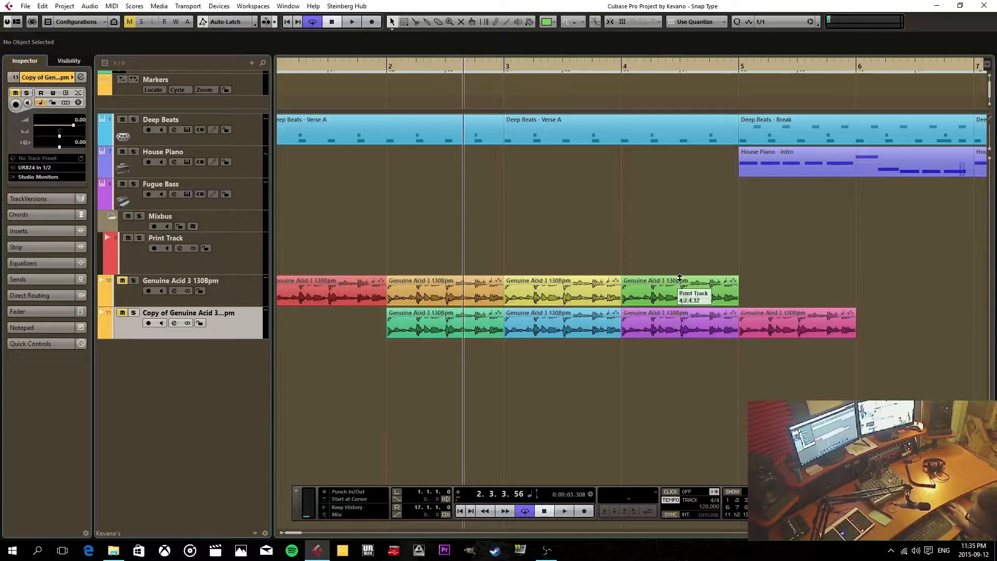
{"action": "left_click", "coordinate": [677, 292]}
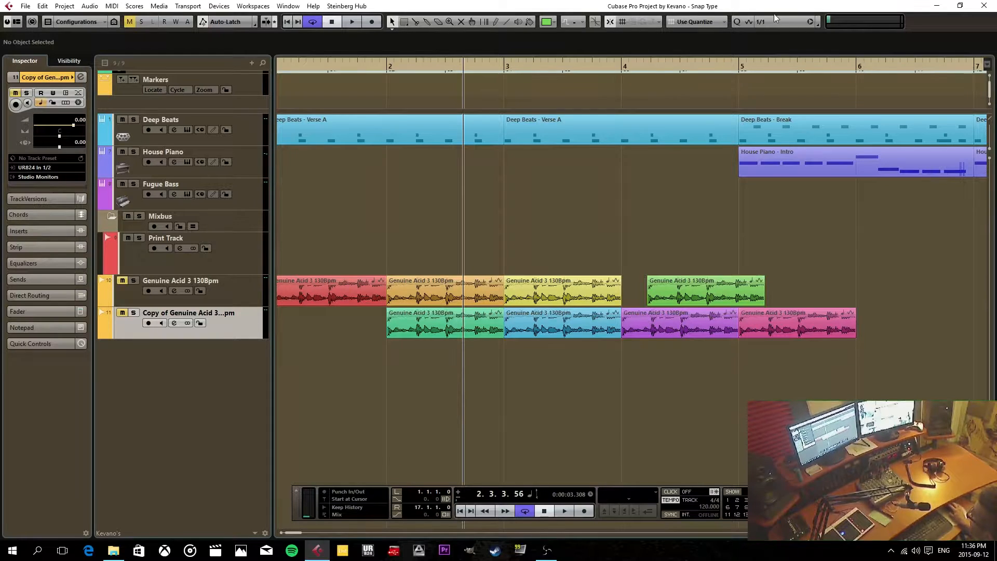
{"action": "mouse_move", "coordinate": [643, 24]}
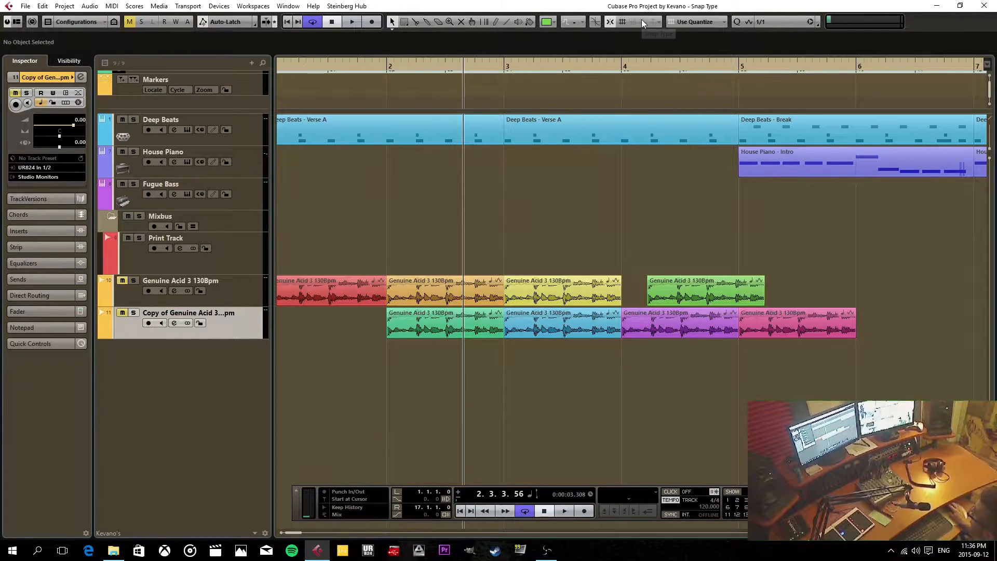
{"action": "left_click", "coordinate": [482, 70]}
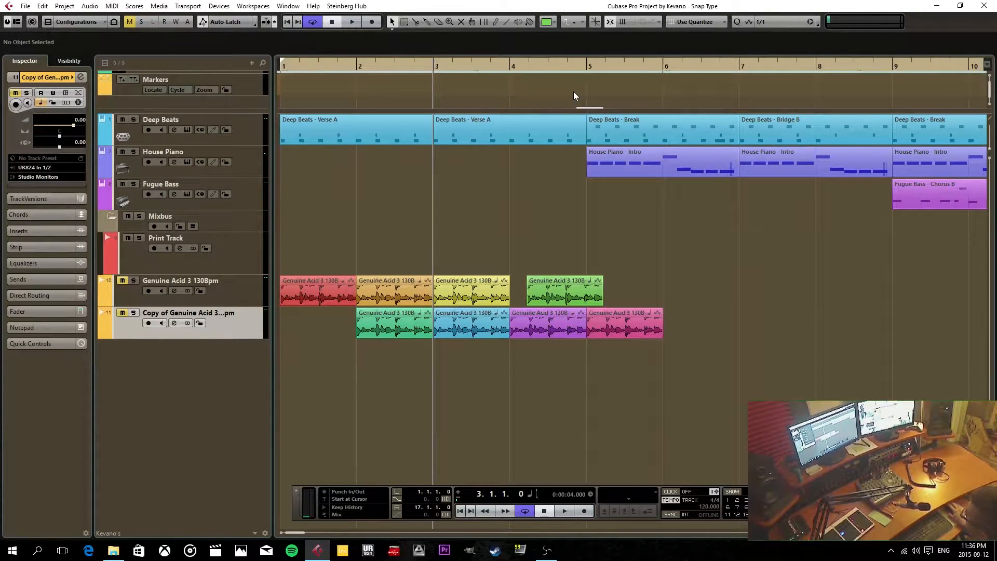
Step: Set Grid Type to Bar and quantize to 1/16, with the cursor back at bar 3
{"action": "left_click", "coordinate": [695, 21]}
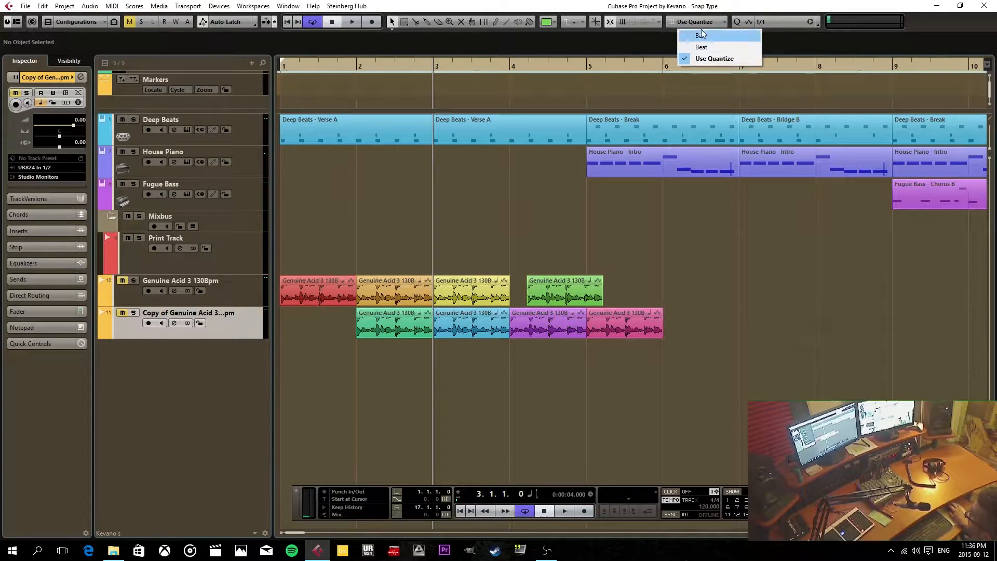
{"action": "left_click", "coordinate": [701, 36]}
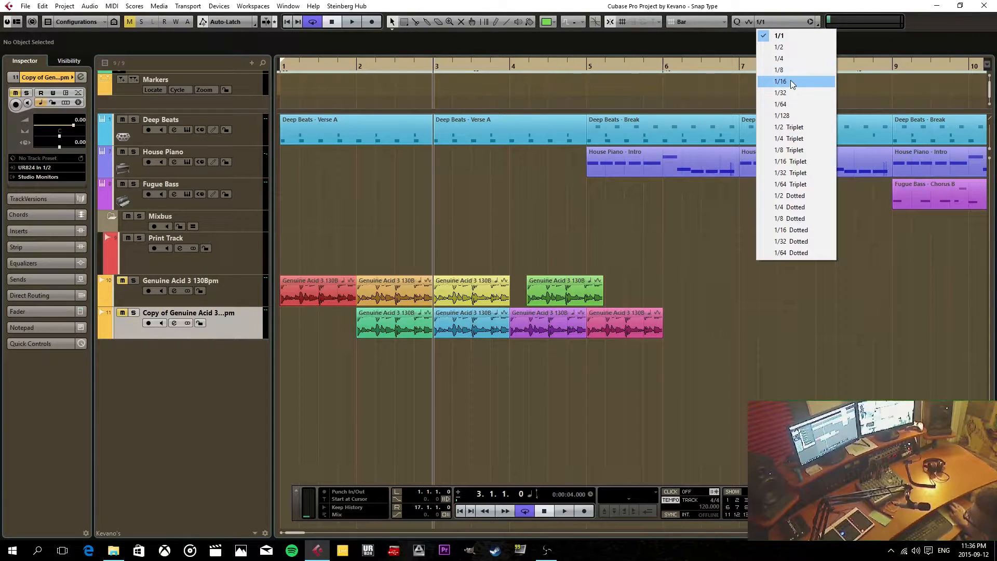
{"action": "left_click", "coordinate": [780, 82]}
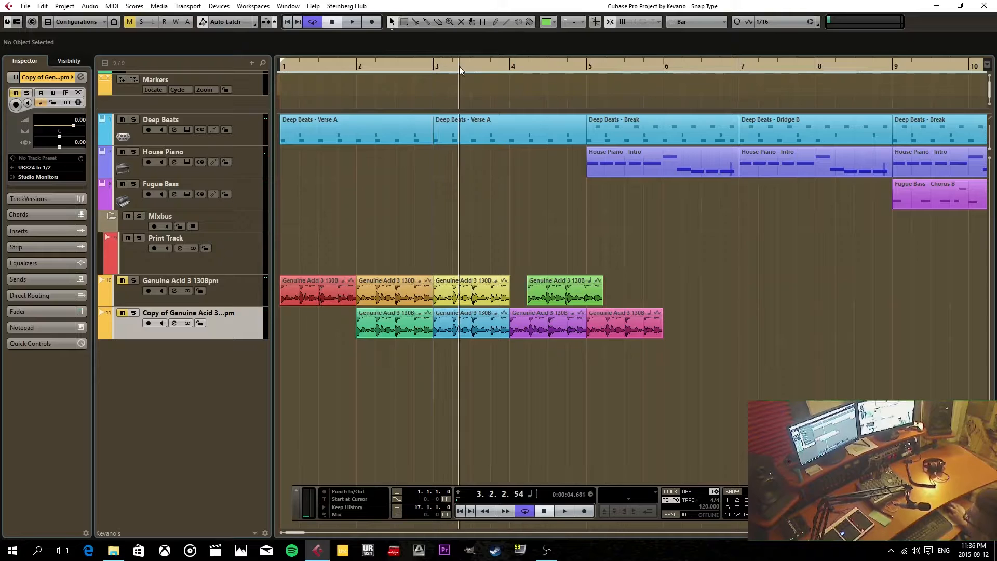
{"action": "left_click", "coordinate": [450, 66]}
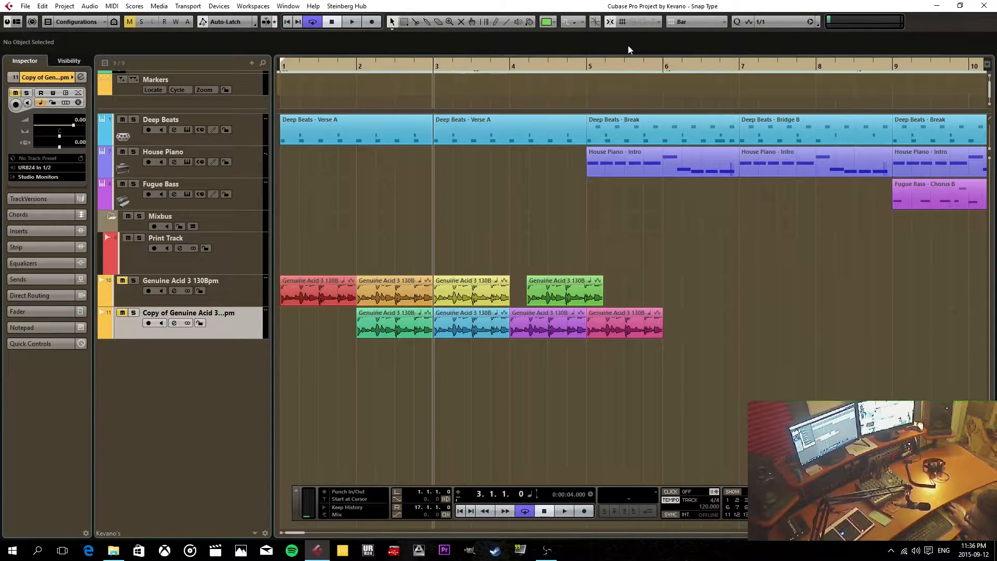
{"action": "left_click", "coordinate": [774, 20]}
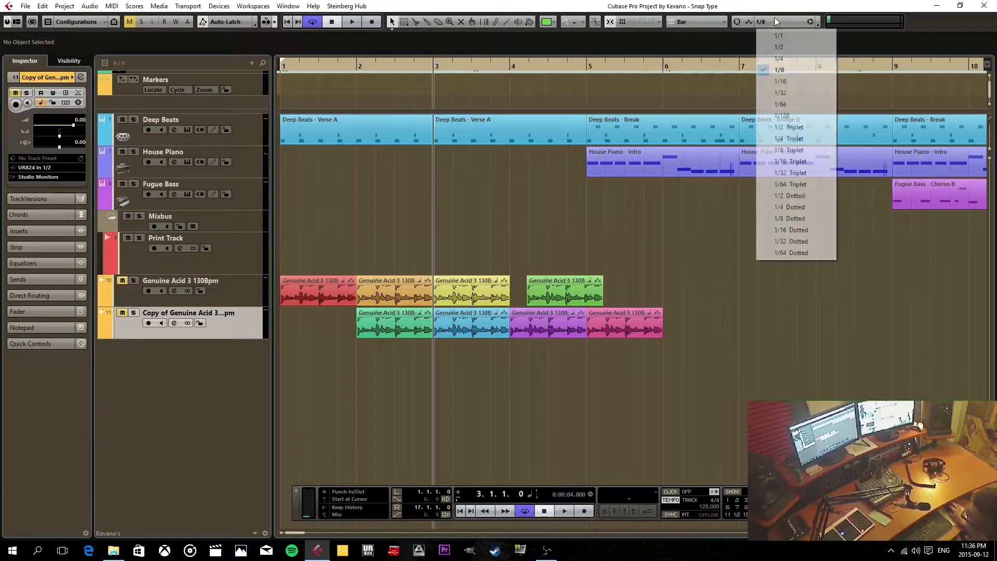
{"action": "left_click", "coordinate": [780, 81]}
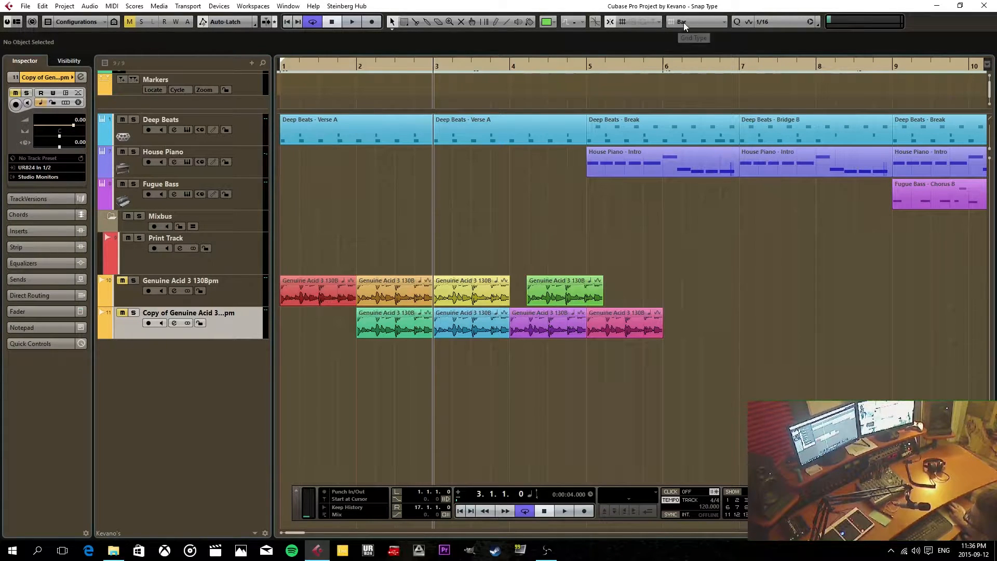
{"action": "mouse_move", "coordinate": [723, 40]}
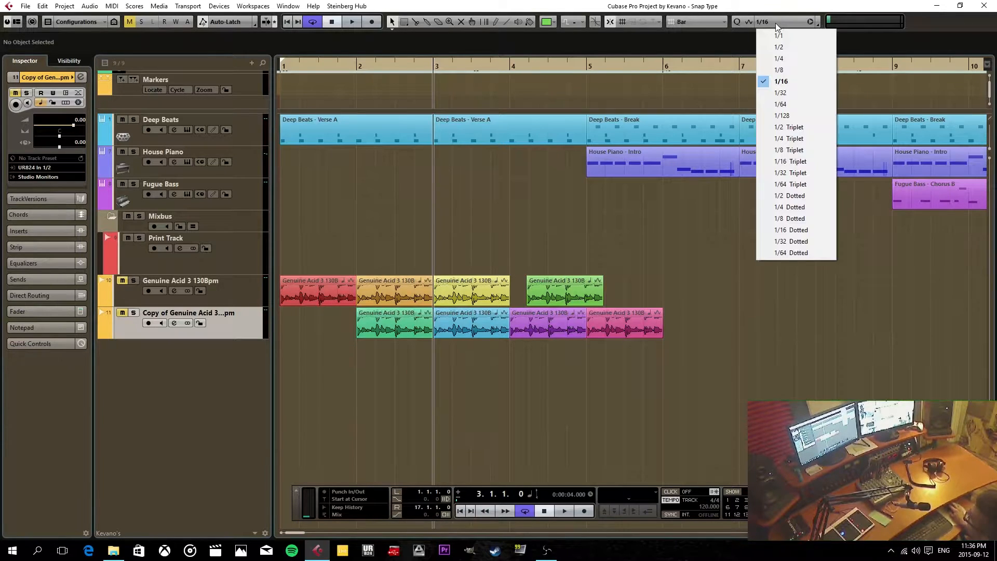
{"action": "left_click", "coordinate": [781, 81]}
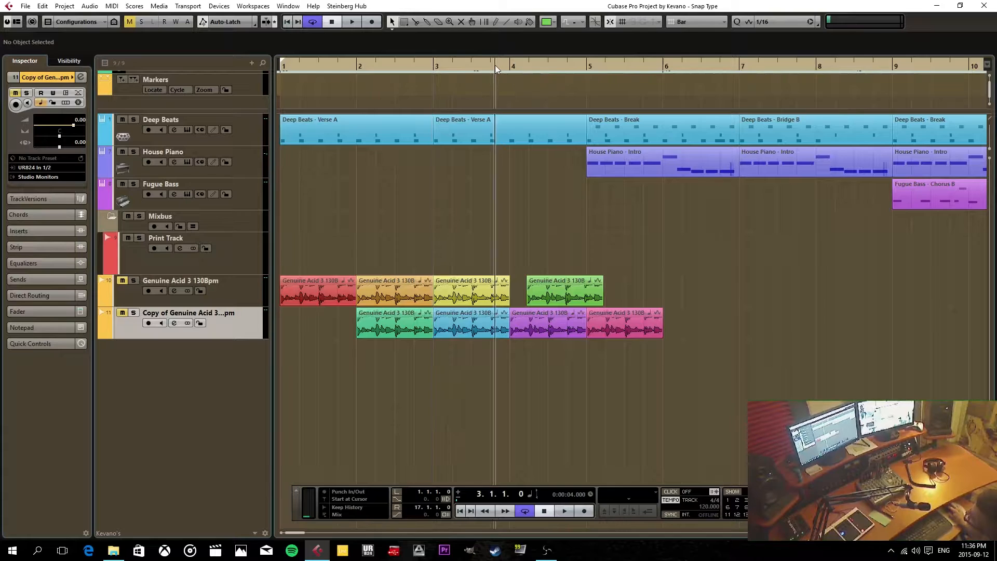
Step: Change the grid type to follow the 1/16 quantize value, with the cursor at 3.3.3
{"action": "left_click", "coordinate": [389, 72]}
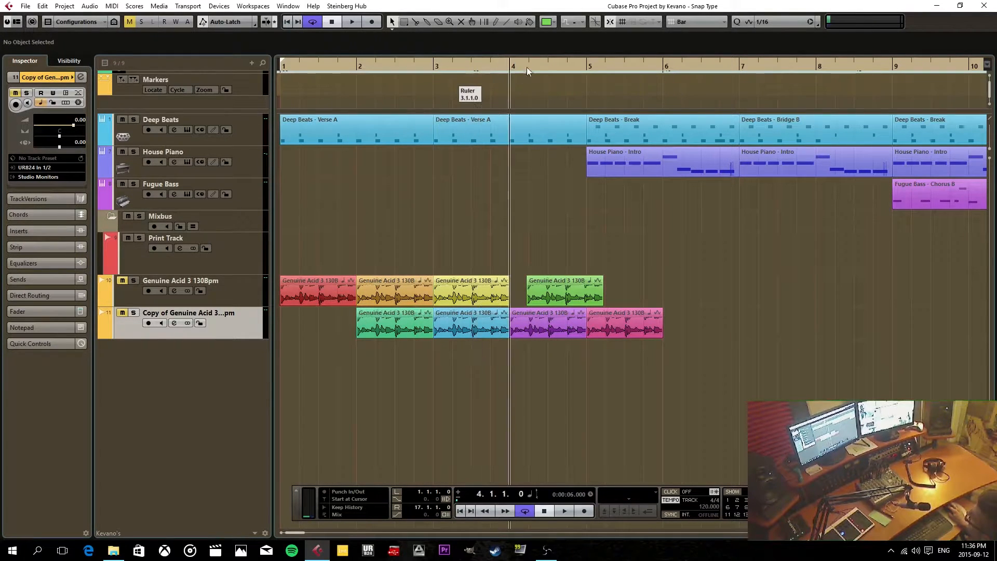
{"action": "left_click", "coordinate": [696, 22]}
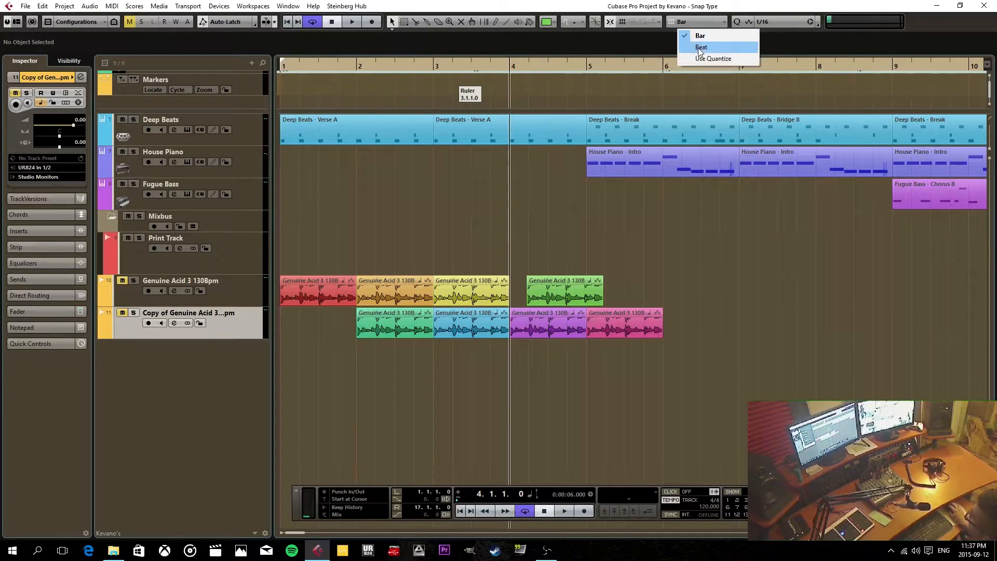
{"action": "left_click", "coordinate": [701, 48]}
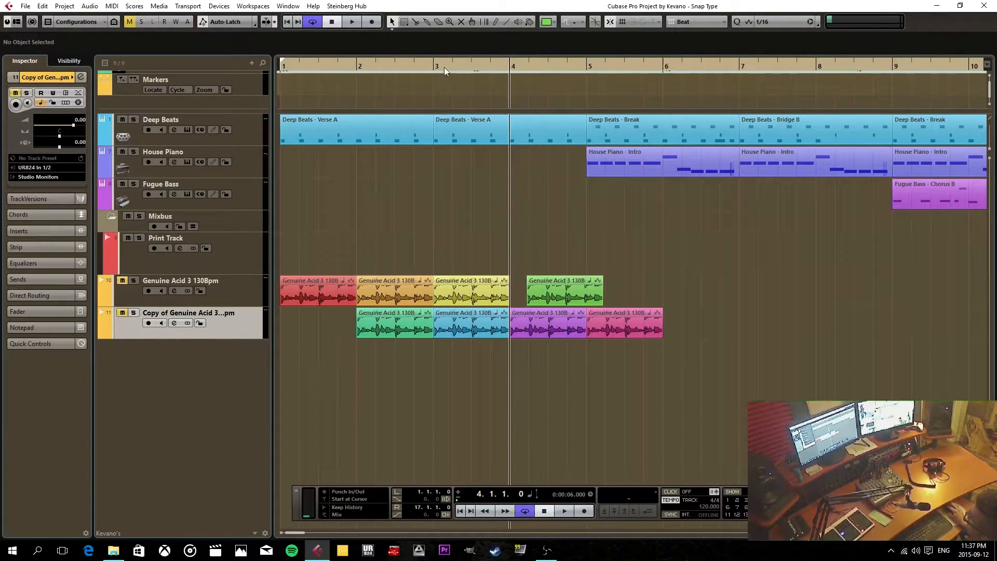
{"action": "left_click", "coordinate": [451, 67]}
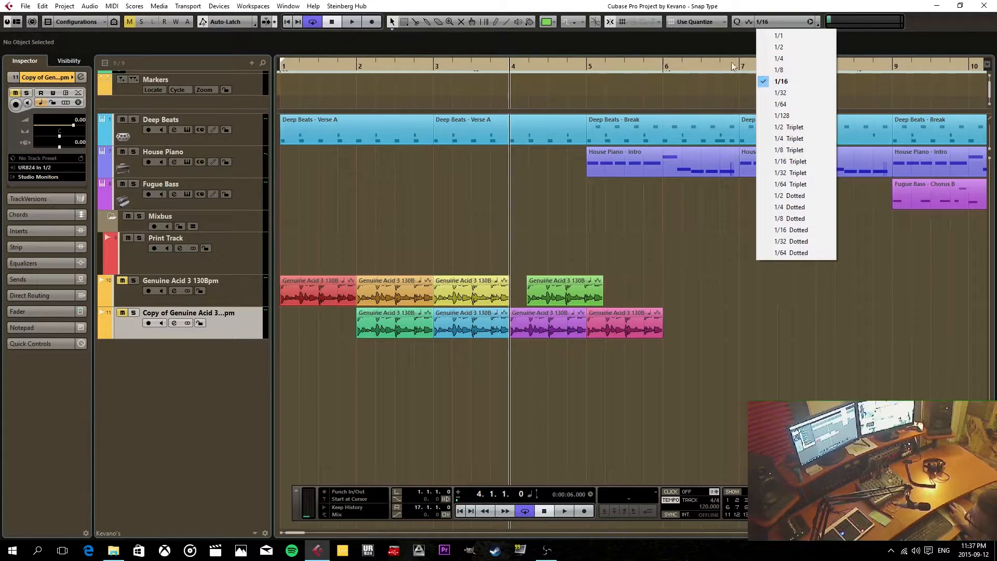
{"action": "left_click", "coordinate": [781, 81]}
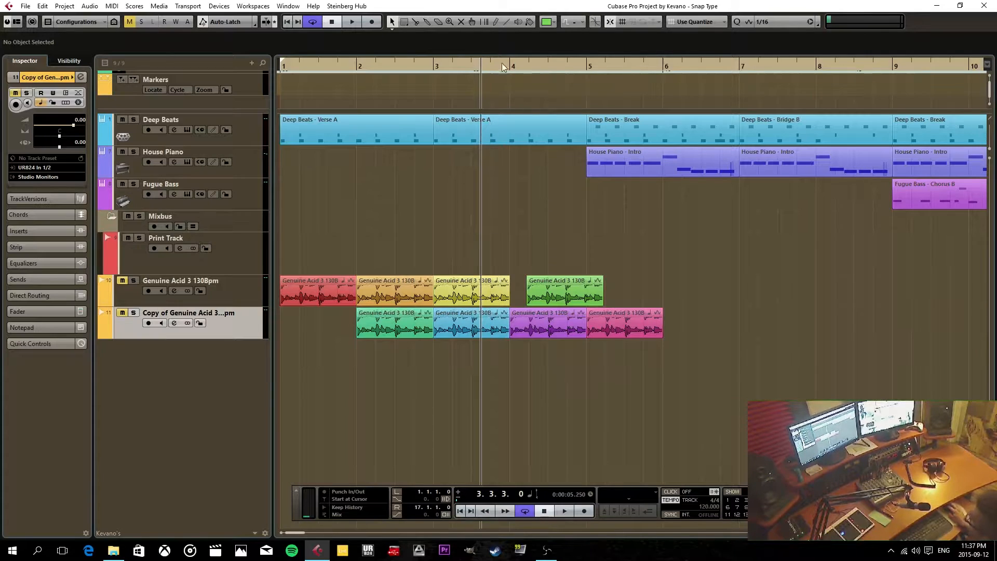
{"action": "mouse_move", "coordinate": [763, 99]}
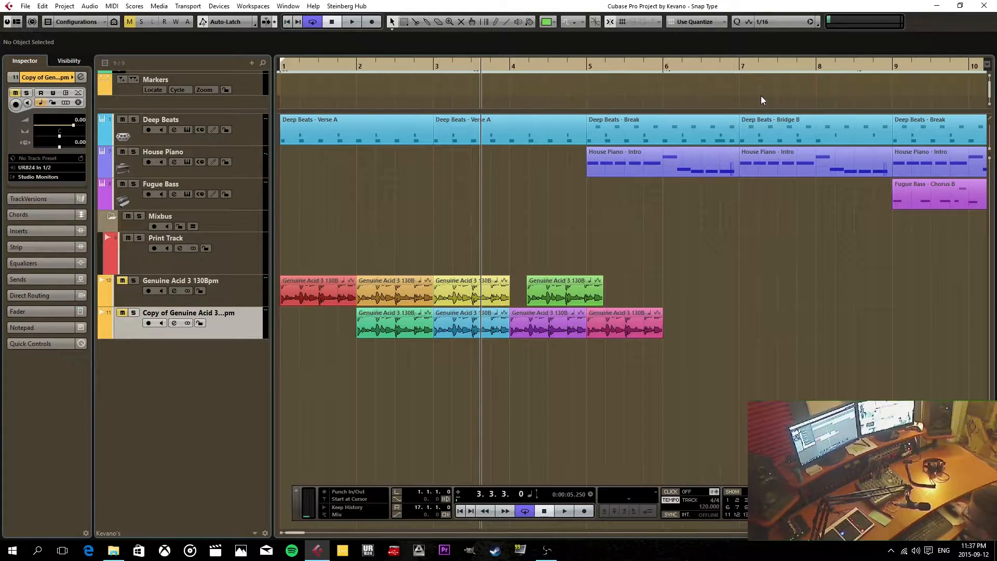
{"action": "left_click", "coordinate": [762, 21]}
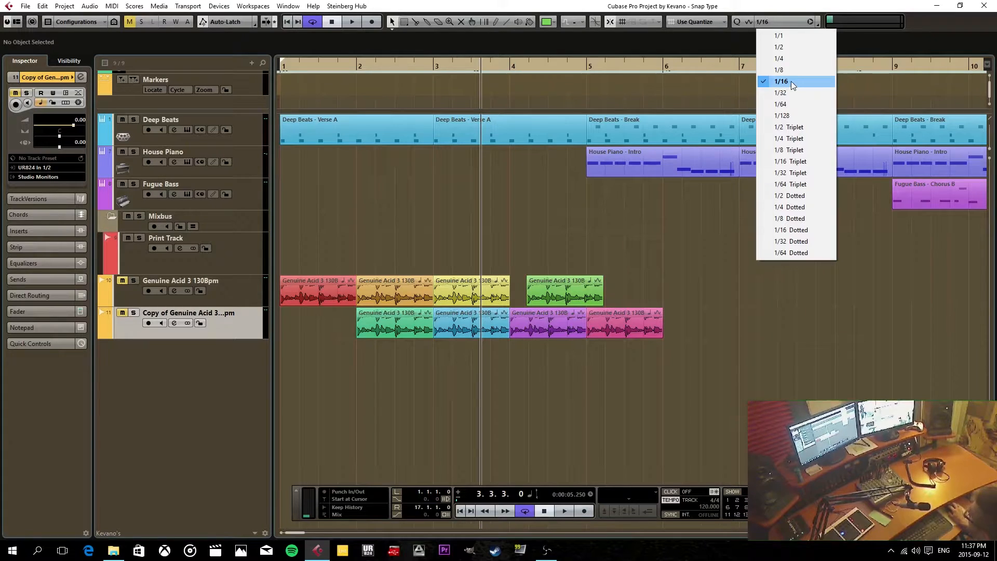
{"action": "left_click", "coordinate": [782, 81]}
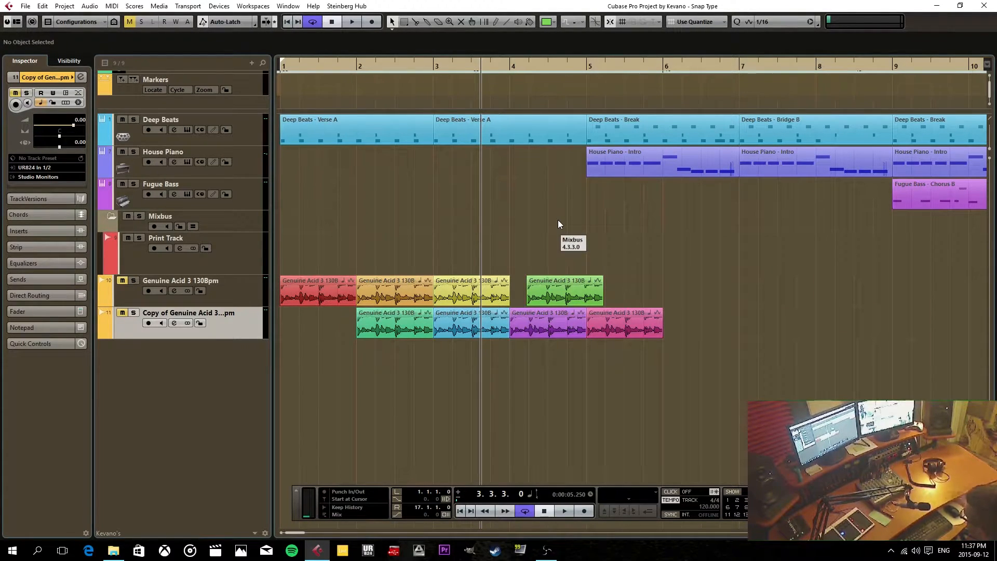
{"action": "mouse_move", "coordinate": [863, 94]}
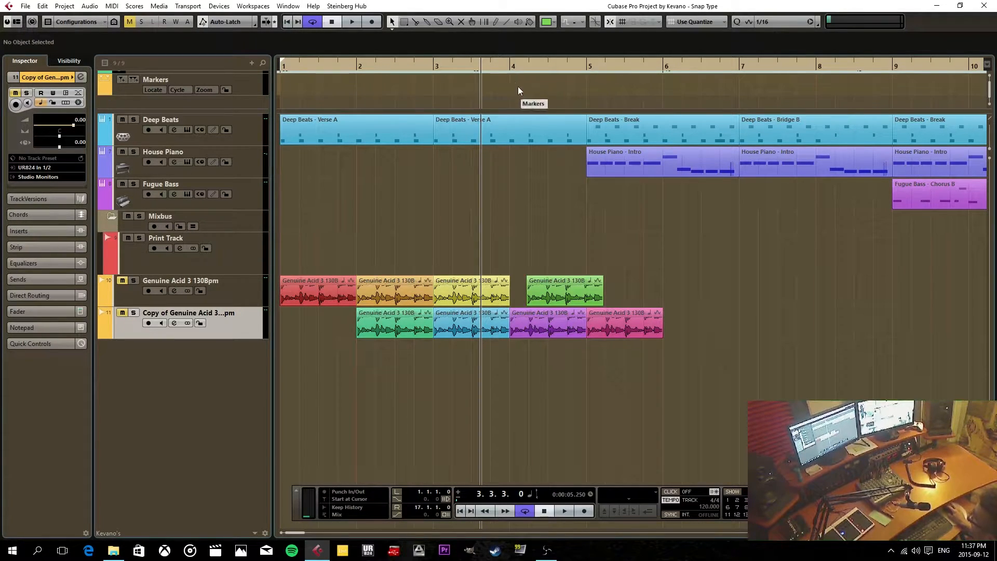
Step: Keep Snap Type on Grid and set the quantize value to 1/4
{"action": "left_click", "coordinate": [650, 20]}
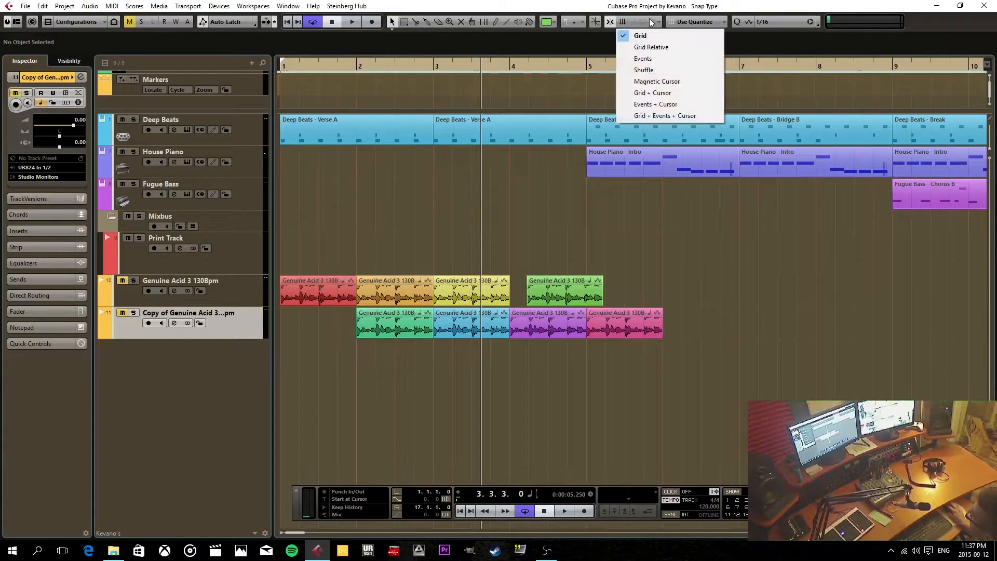
{"action": "mouse_move", "coordinate": [659, 36]}
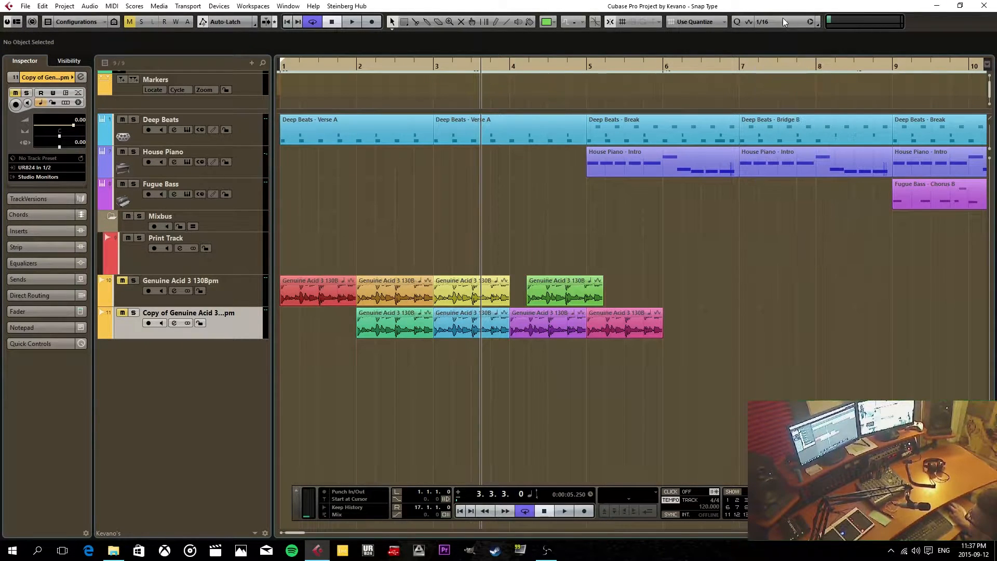
{"action": "left_click", "coordinate": [787, 22]}
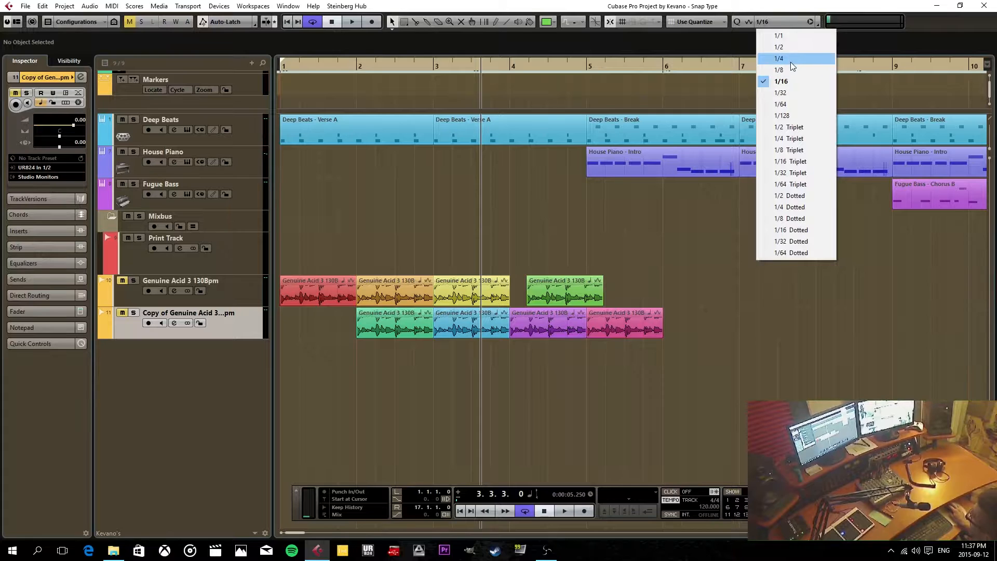
{"action": "left_click", "coordinate": [778, 58]}
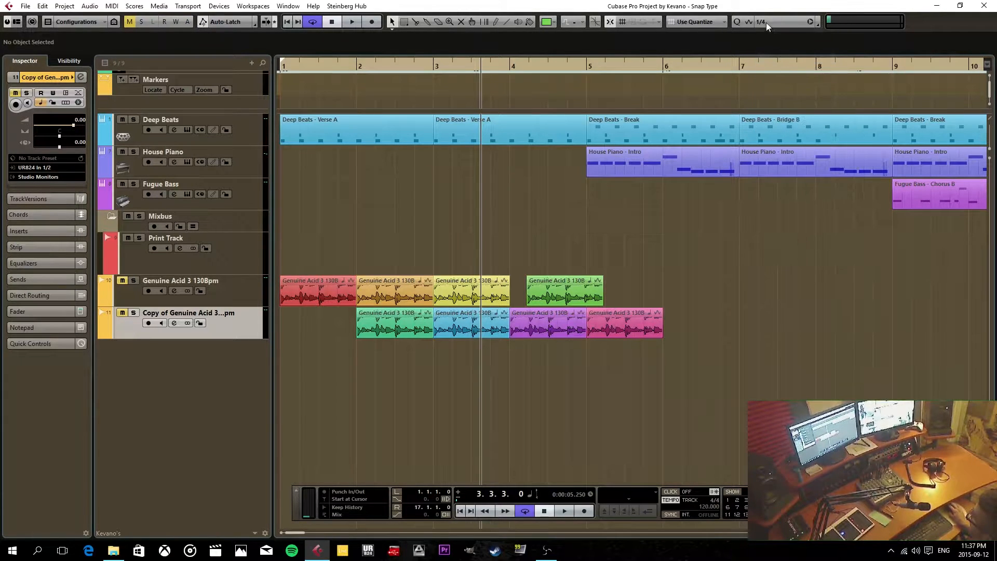
{"action": "mouse_move", "coordinate": [500, 172]}
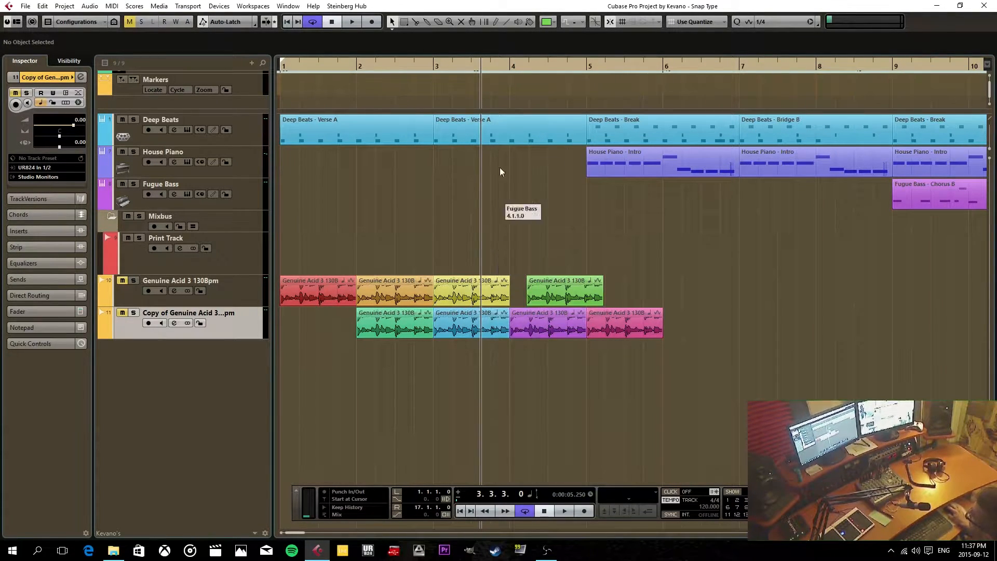
{"action": "mouse_move", "coordinate": [626, 25]}
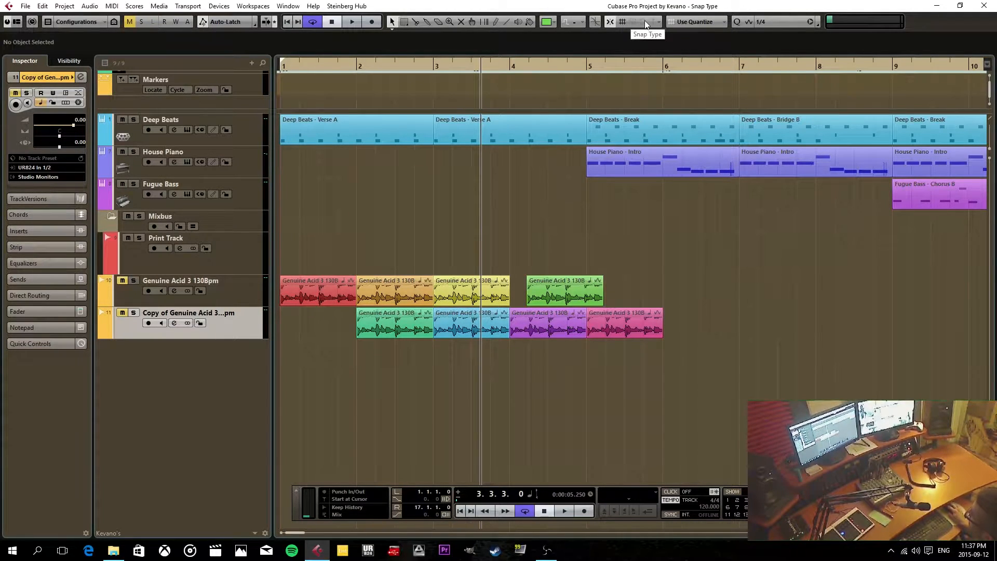
{"action": "left_click", "coordinate": [647, 20]}
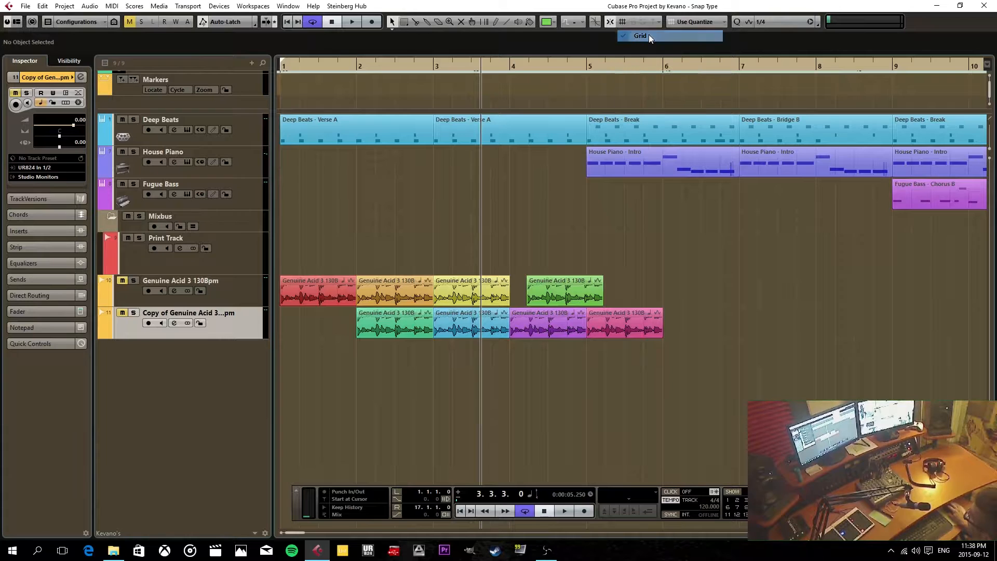
{"action": "left_click", "coordinate": [563, 289]}
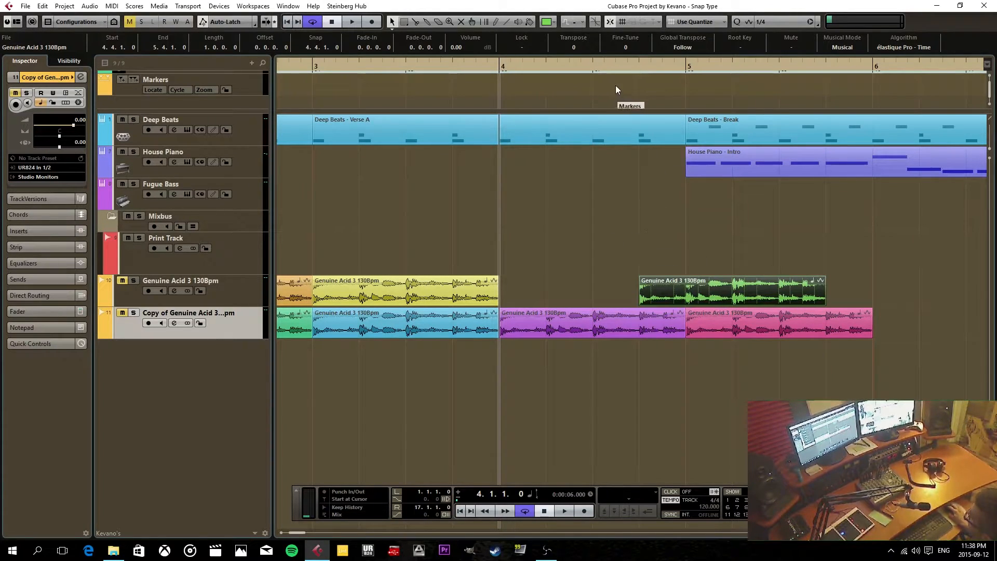
{"action": "mouse_move", "coordinate": [365, 54]}
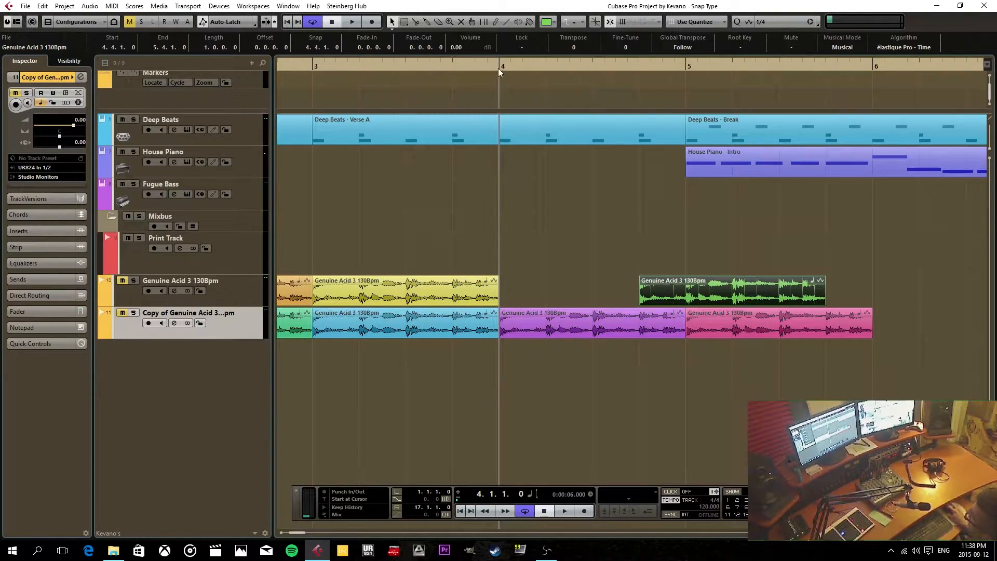
Step: Switch the ruler to Seconds and set the grid spacing to 1000 ms
{"action": "left_click", "coordinate": [503, 66]}
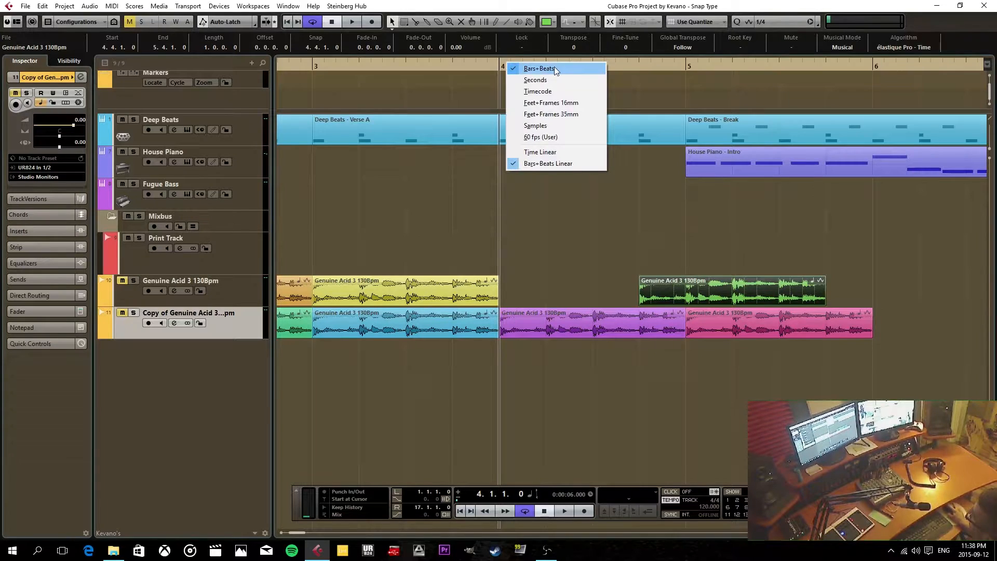
{"action": "left_click", "coordinate": [540, 68]}
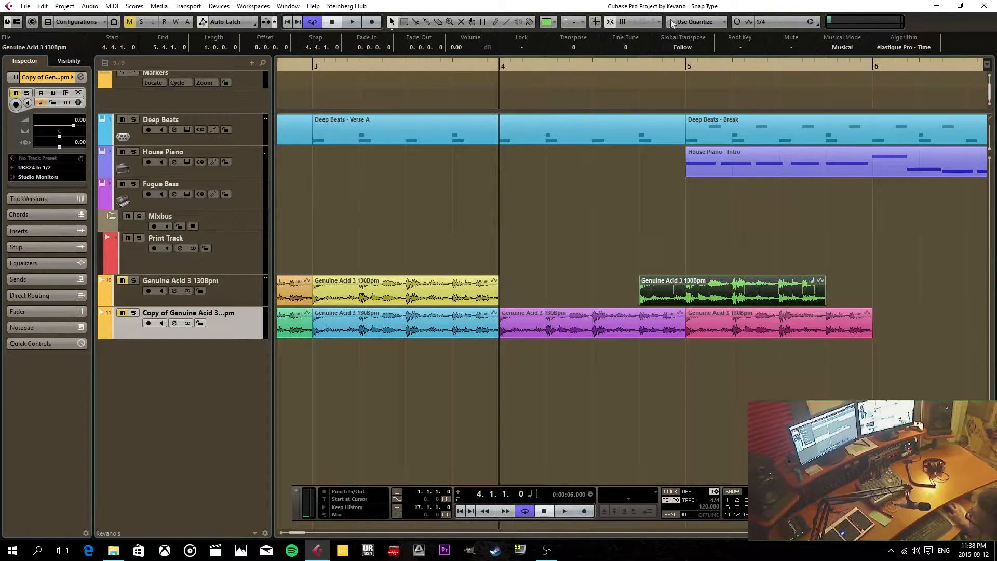
{"action": "left_click", "coordinate": [525, 71]}
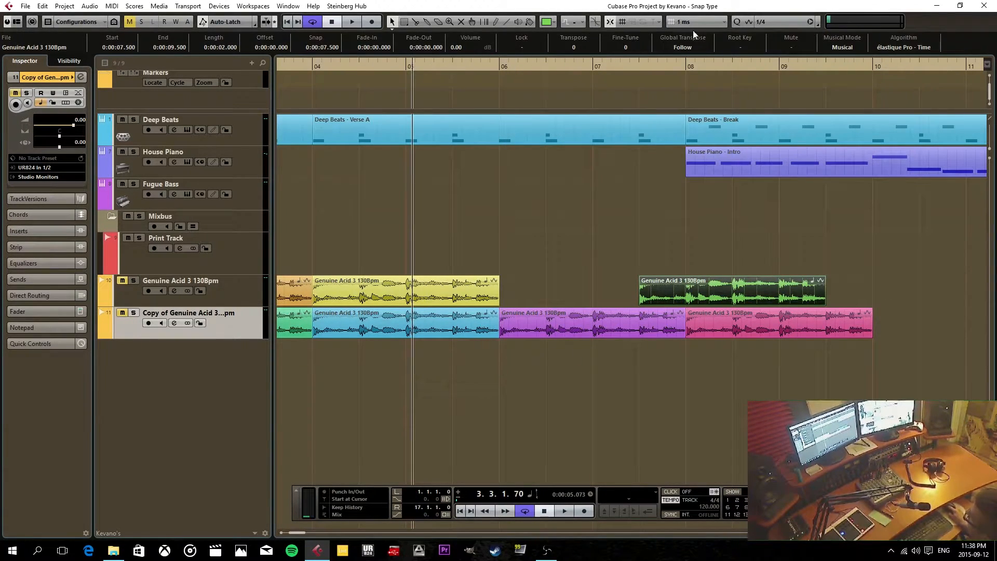
{"action": "mouse_move", "coordinate": [686, 21]}
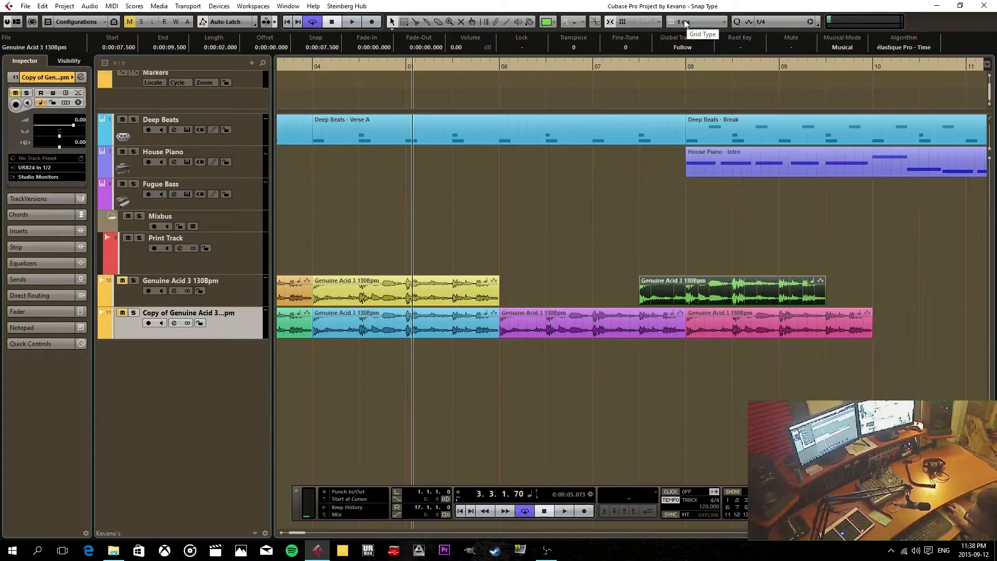
{"action": "left_click", "coordinate": [694, 22]}
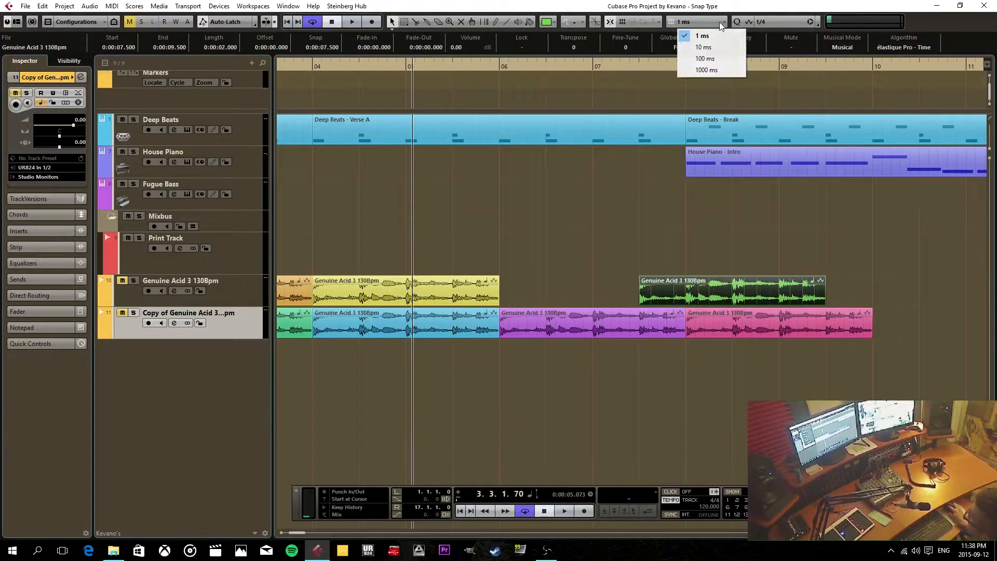
{"action": "mouse_move", "coordinate": [706, 70]}
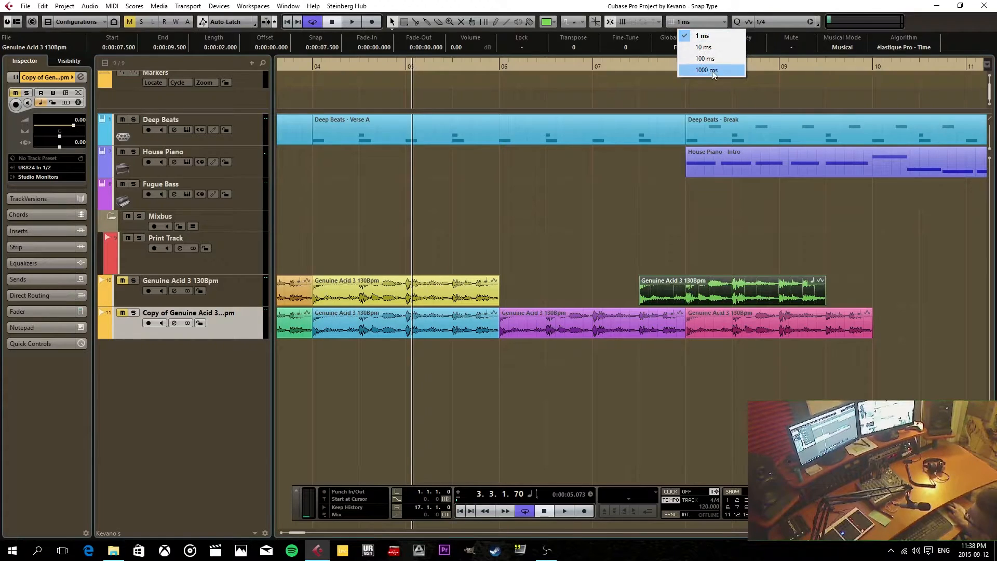
{"action": "mouse_move", "coordinate": [703, 46]}
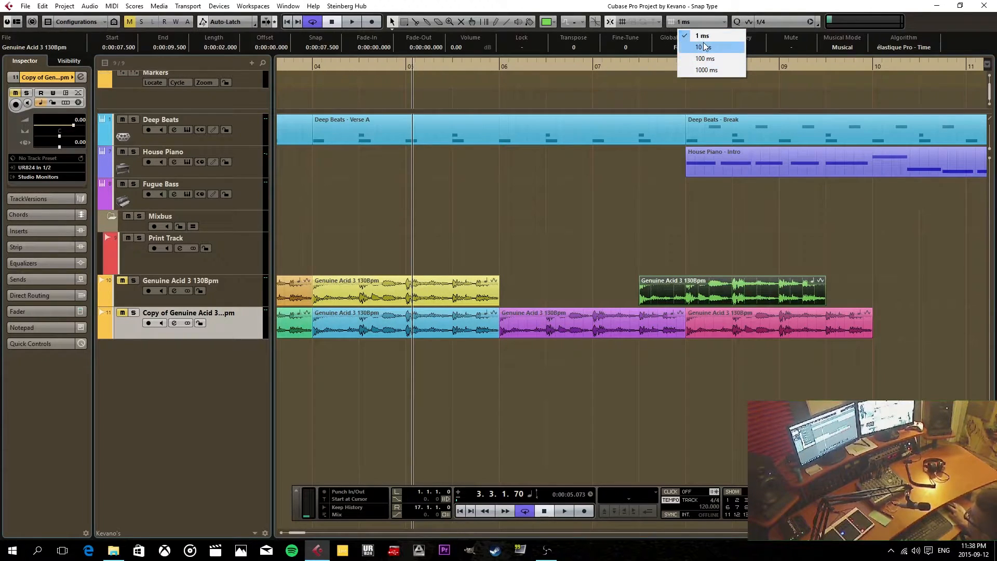
{"action": "left_click", "coordinate": [706, 70]}
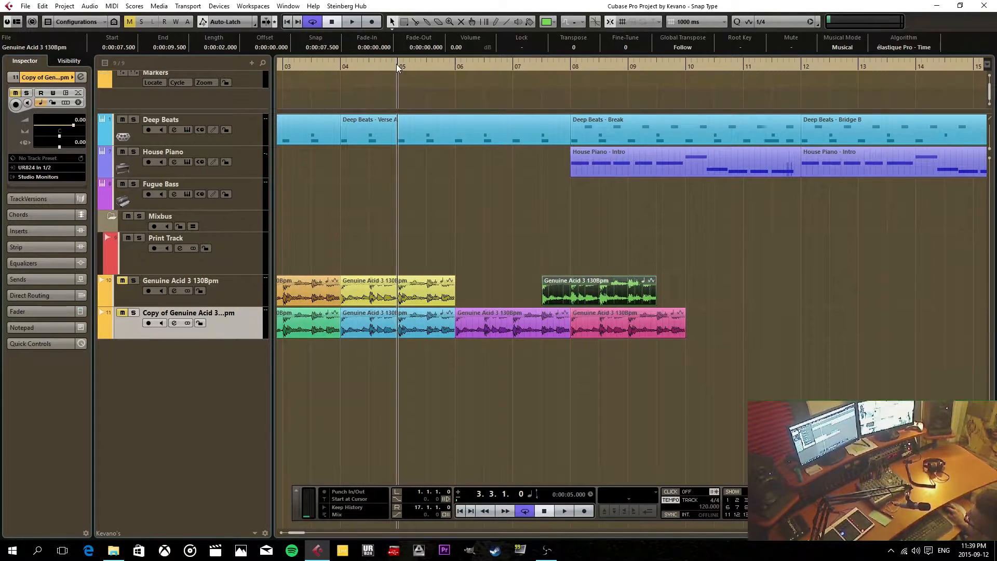
Step: Step the time grid down to 100 ms, then 10 ms, then 1 ms
{"action": "left_click", "coordinate": [696, 21]}
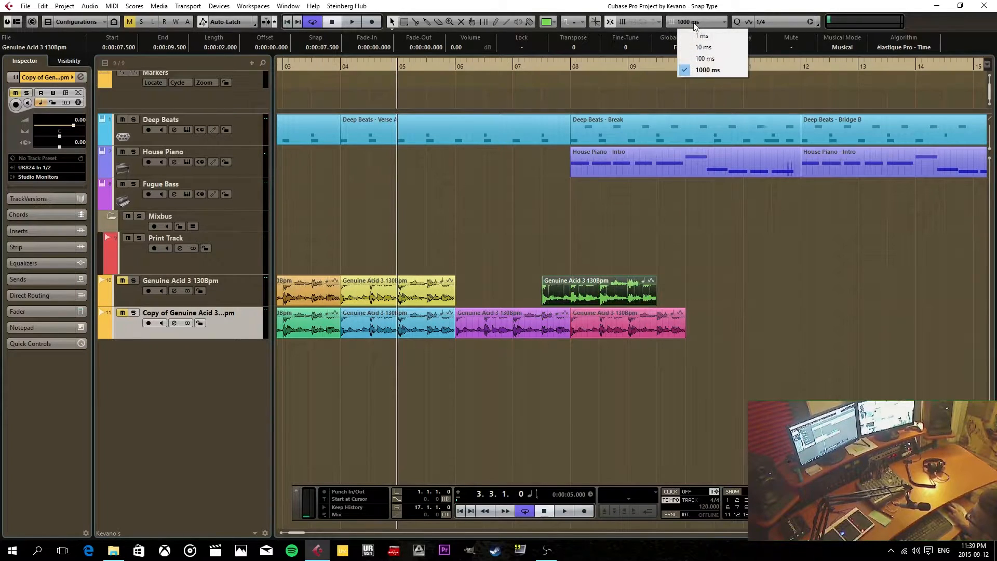
{"action": "mouse_move", "coordinate": [712, 59]}
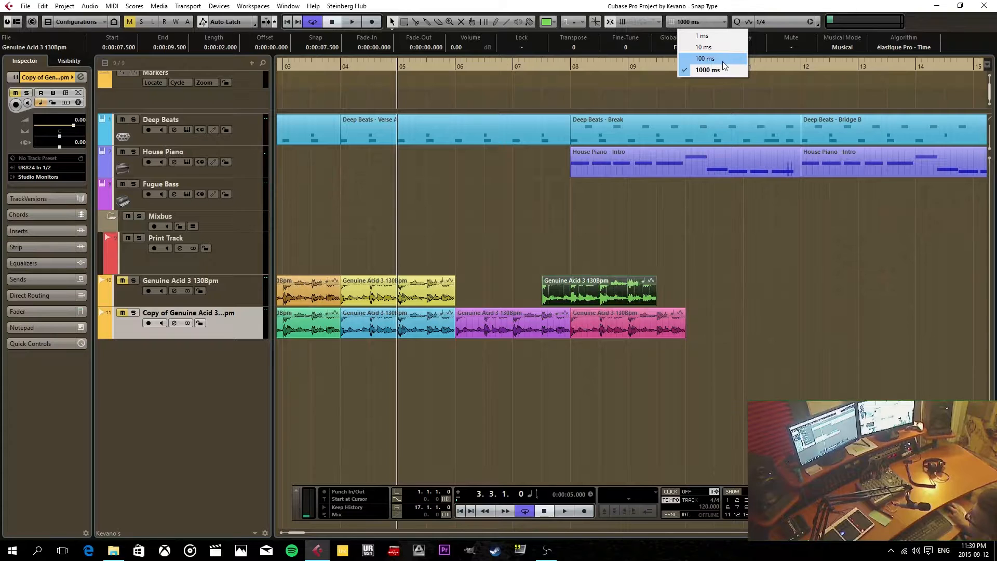
{"action": "left_click", "coordinate": [705, 58]}
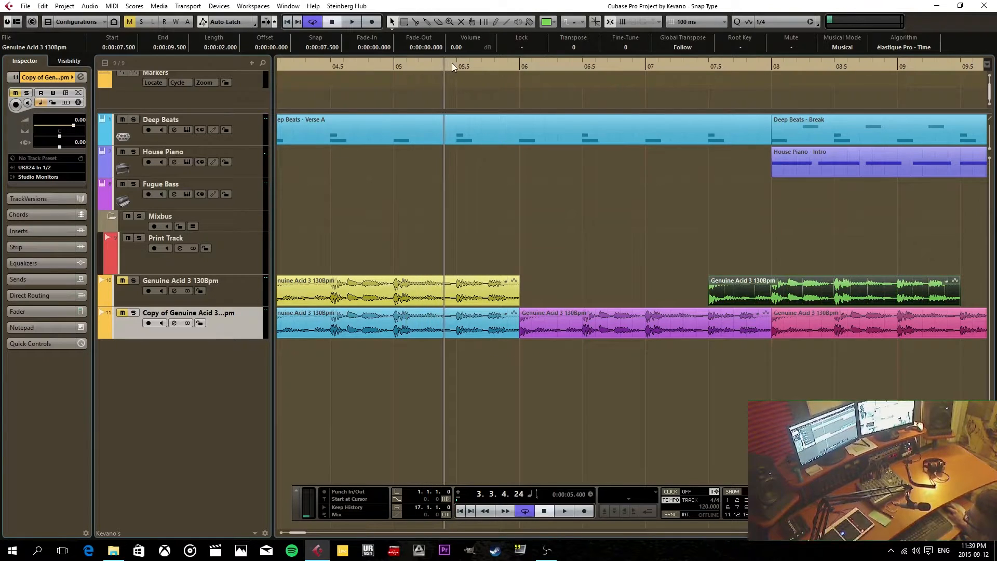
{"action": "left_click", "coordinate": [696, 20]}
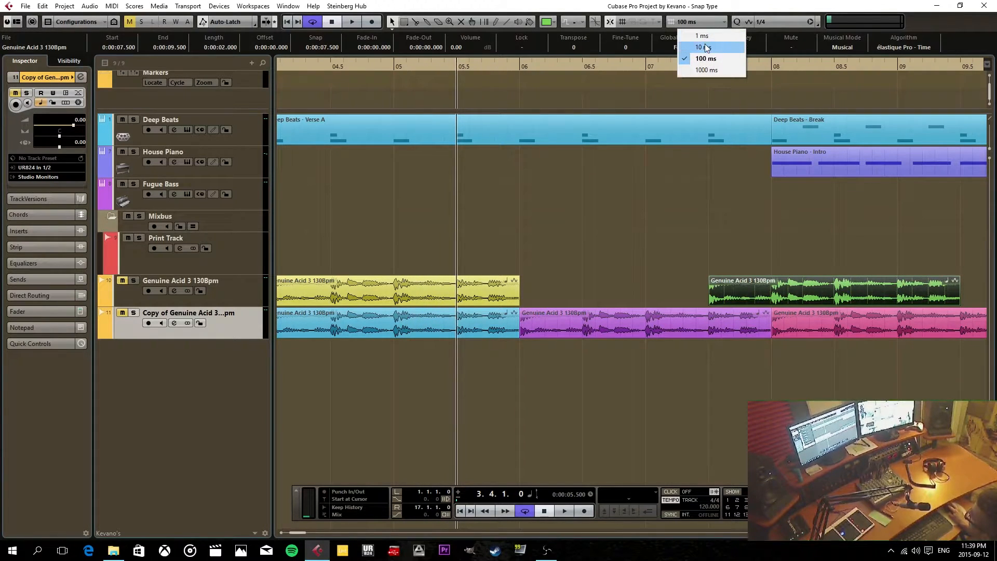
{"action": "left_click", "coordinate": [701, 48]}
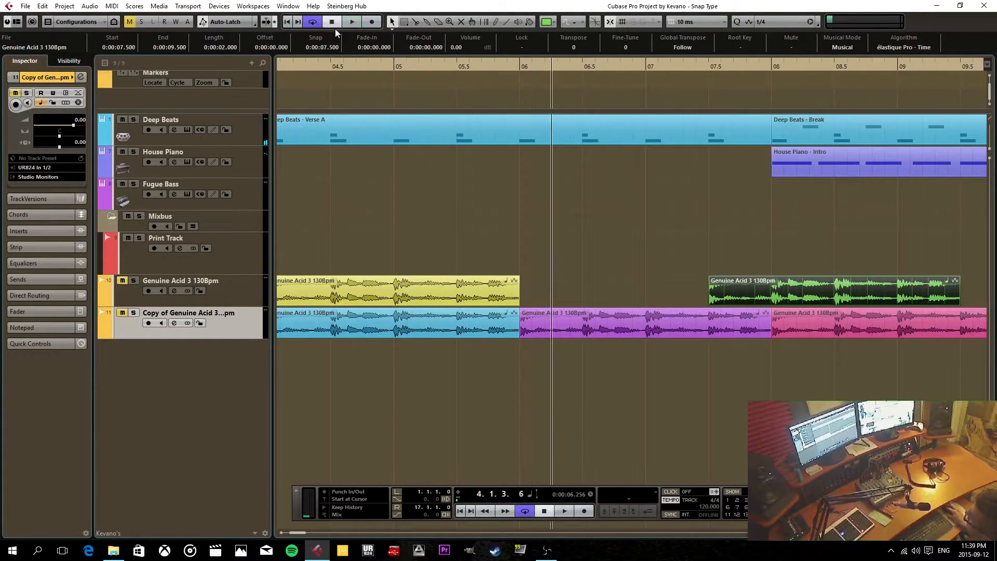
{"action": "left_click", "coordinate": [697, 22]}
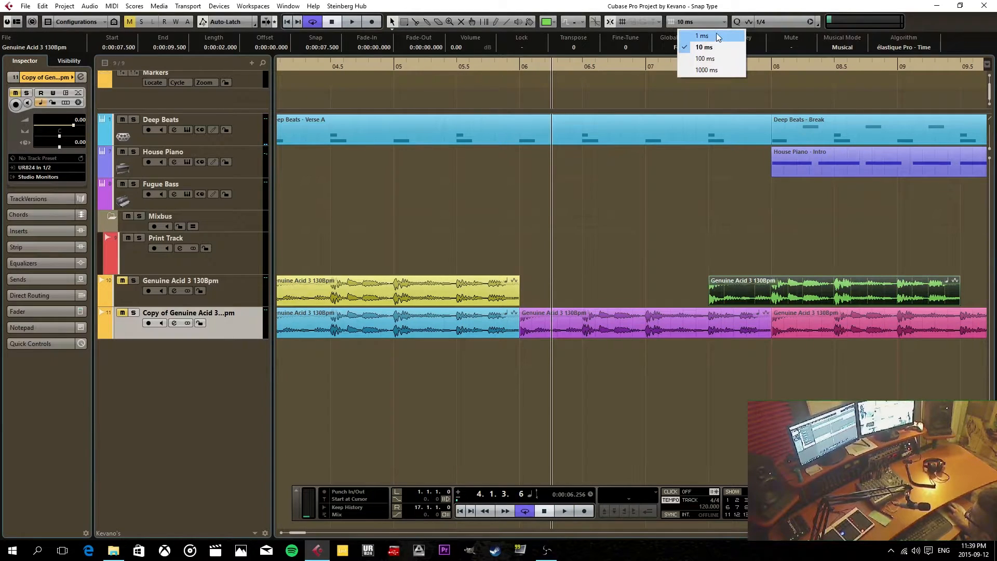
{"action": "left_click", "coordinate": [702, 36]}
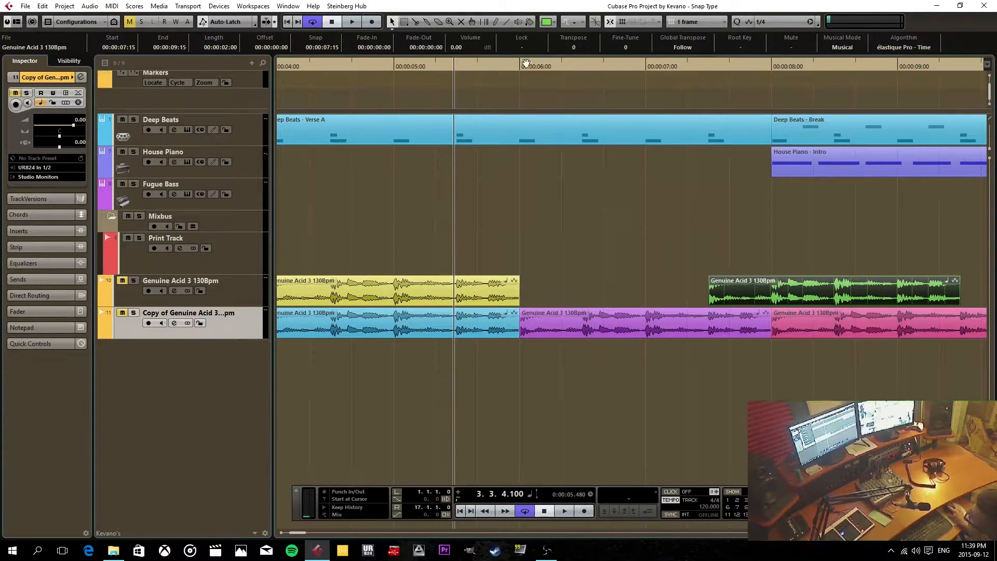
Step: Switch the ruler display format to Timecode, giving a one-frame grid
{"action": "left_click", "coordinate": [537, 65]}
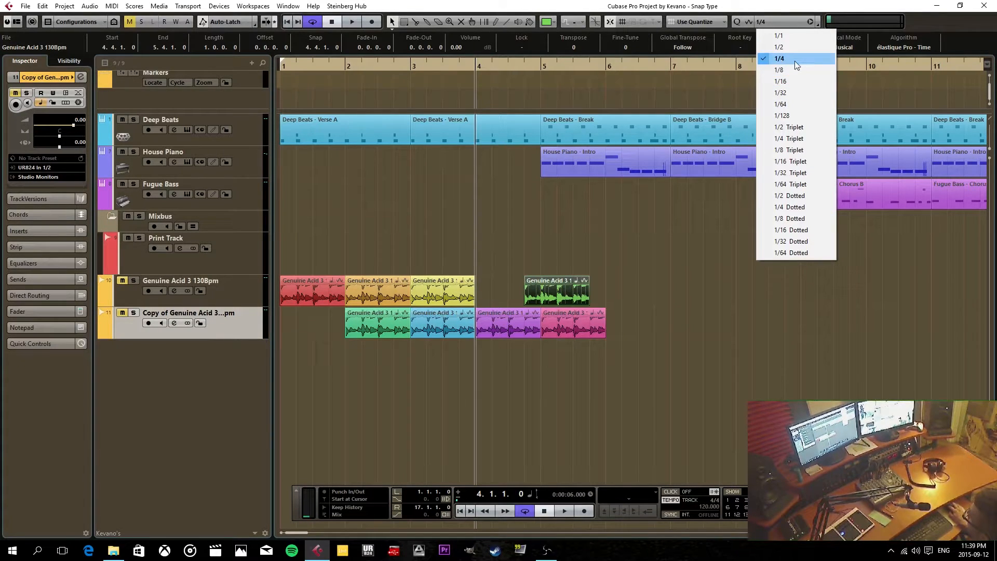
{"action": "mouse_move", "coordinate": [797, 70]}
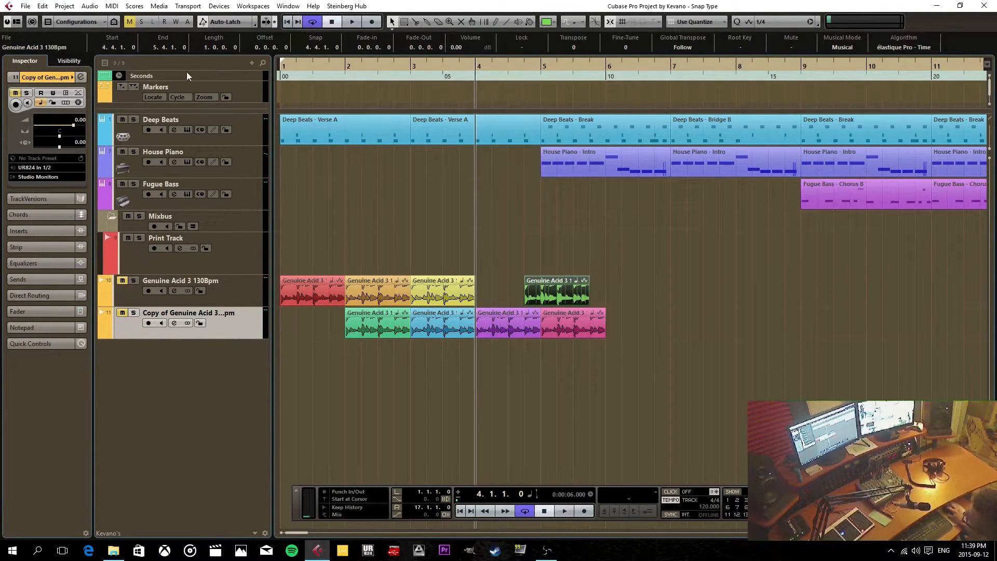
{"action": "right_click", "coordinate": [185, 86]}
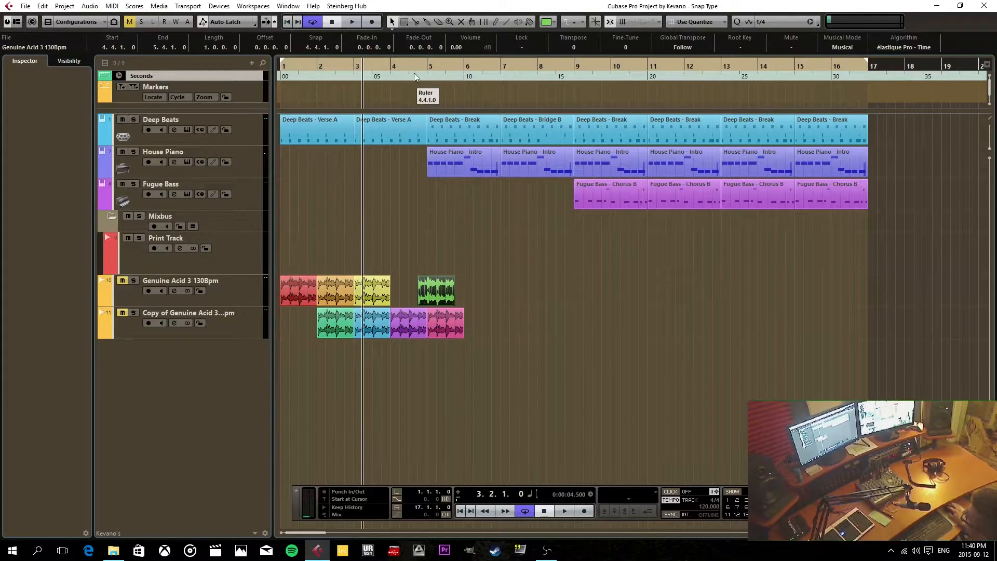
{"action": "mouse_move", "coordinate": [293, 71]}
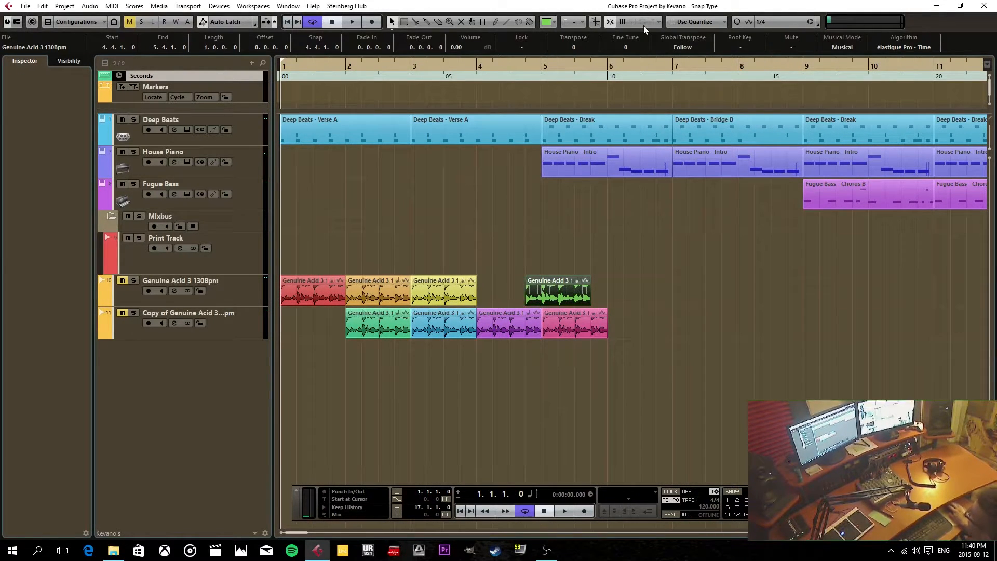
Step: Set Snap Type to Grid Relative
{"action": "left_click", "coordinate": [639, 21]}
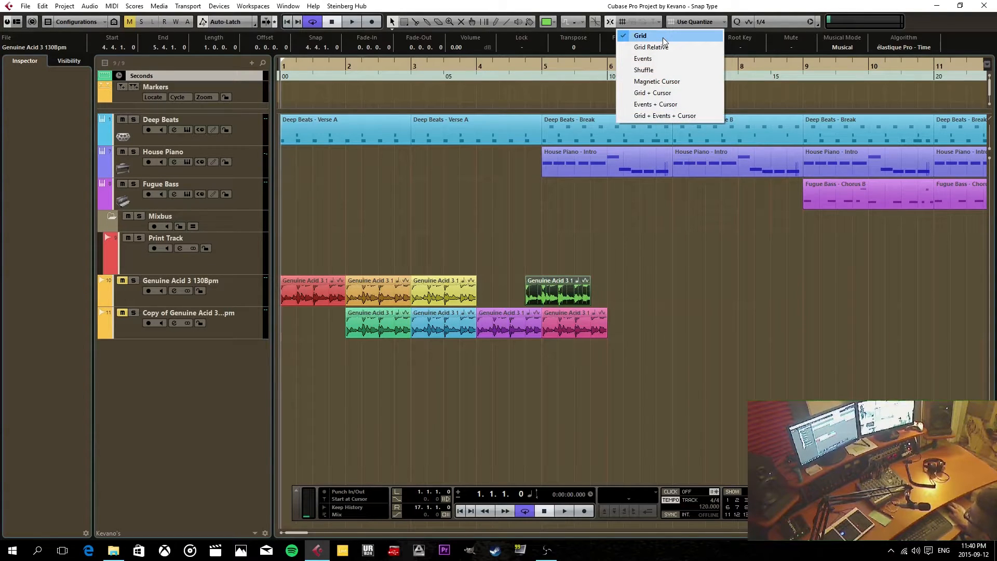
{"action": "left_click", "coordinate": [640, 35]}
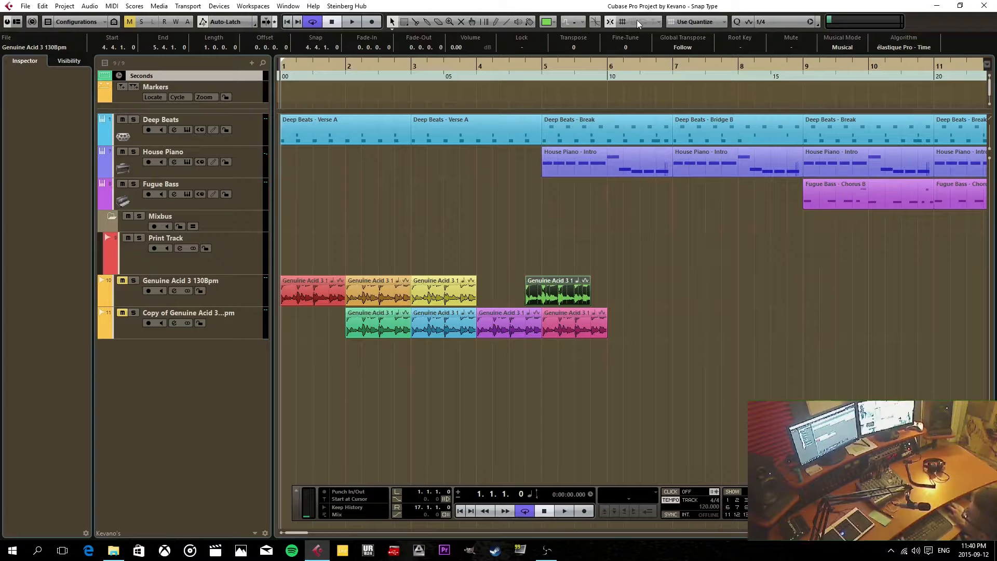
{"action": "left_click", "coordinate": [639, 22]}
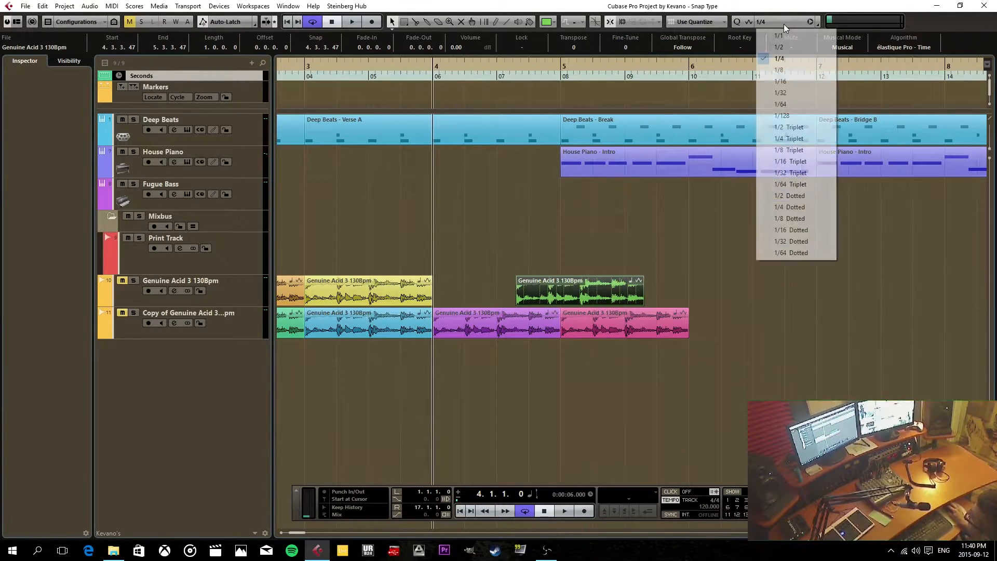
Step: Set quantize to 1/1 and drag the green loop one bar right, then back
{"action": "left_click", "coordinate": [779, 46]}
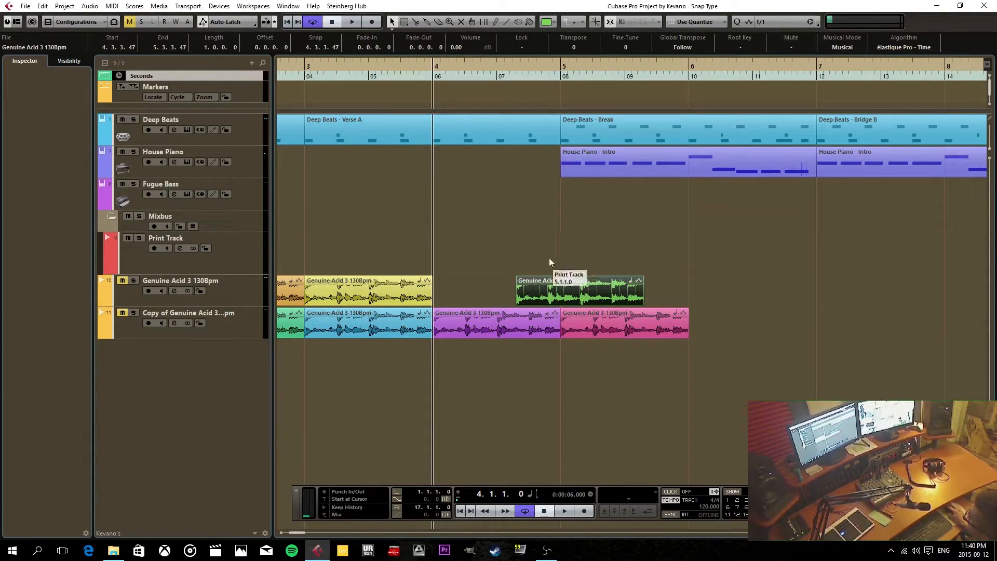
{"action": "mouse_move", "coordinate": [513, 286]}
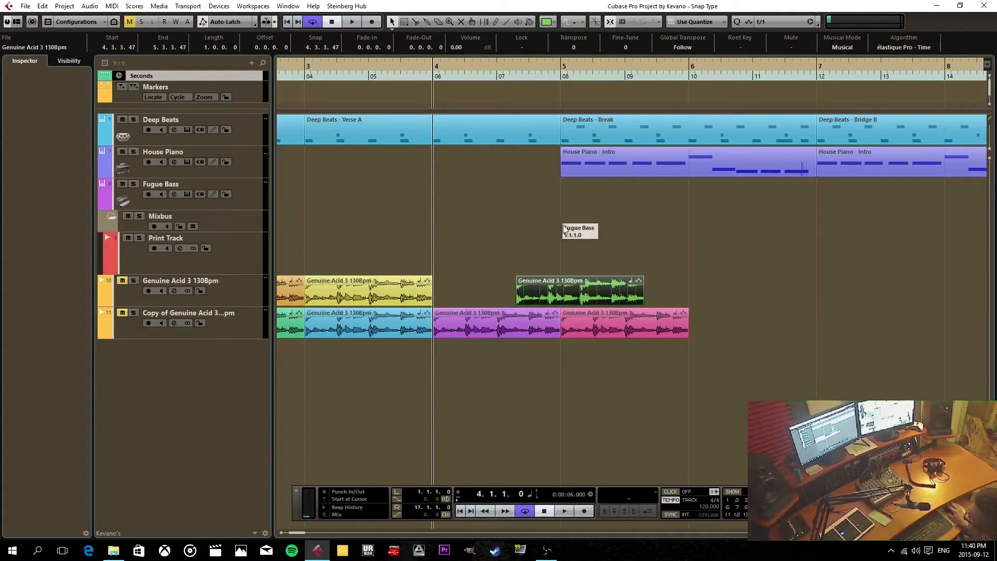
{"action": "left_click", "coordinate": [579, 291]}
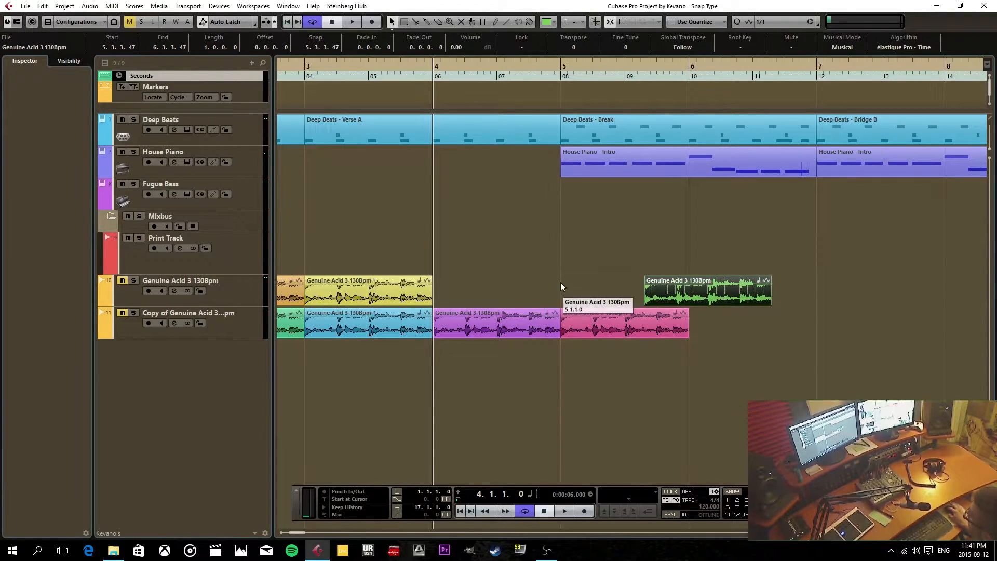
{"action": "mouse_move", "coordinate": [521, 304]}
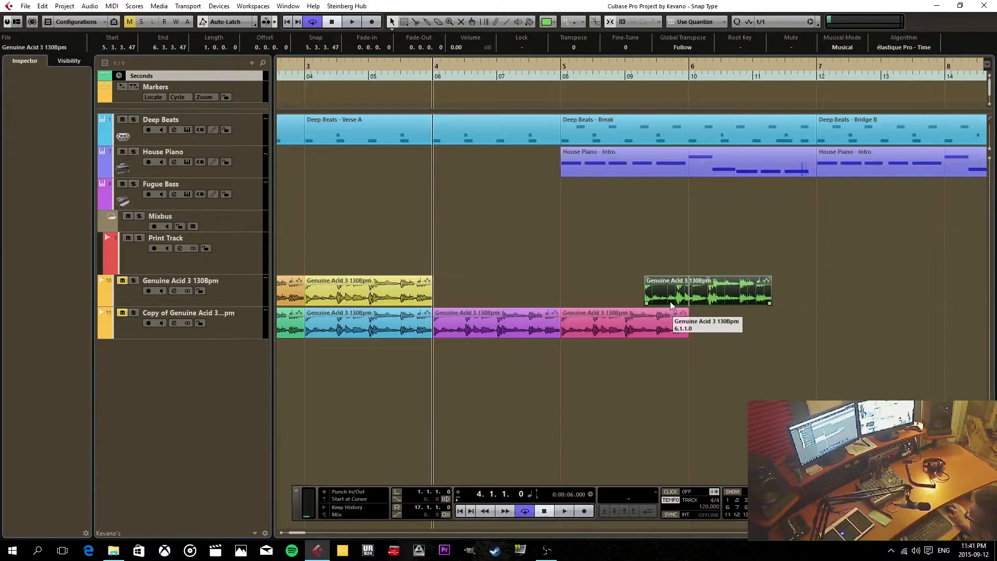
{"action": "left_click_drag", "start_coordinate": [706, 291], "coordinate": [833, 291]}
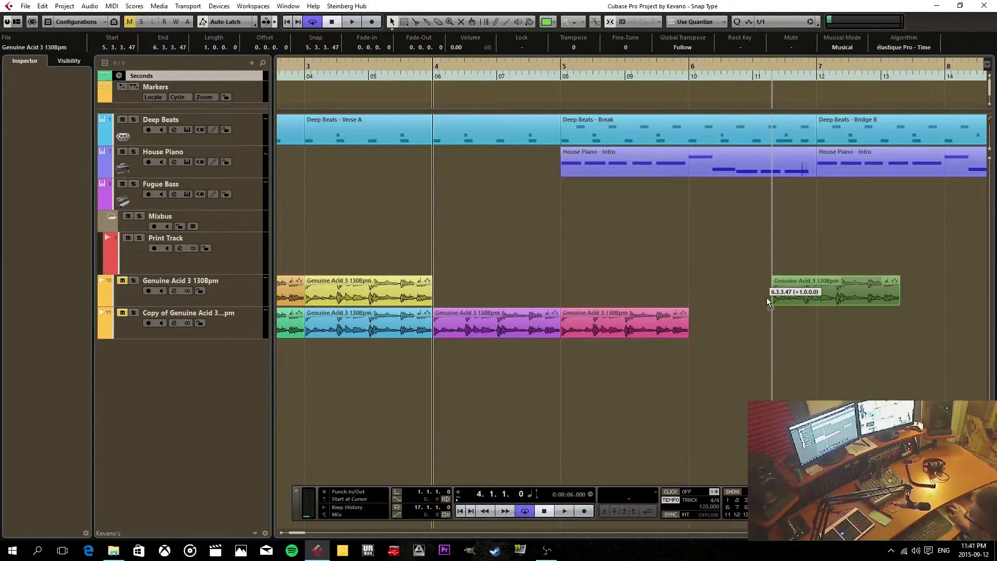
{"action": "left_click_drag", "start_coordinate": [832, 291], "coordinate": [706, 291]}
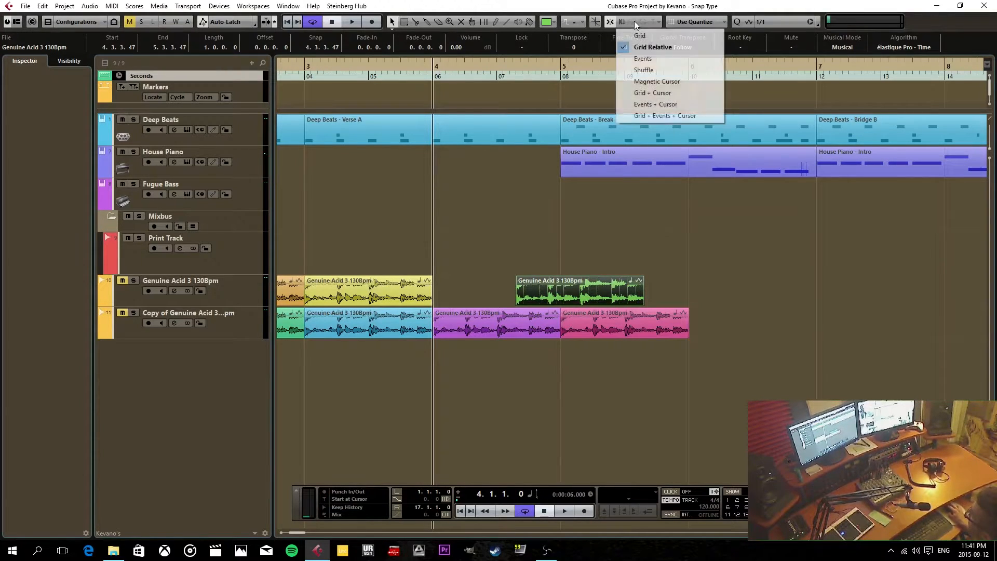
{"action": "mouse_move", "coordinate": [643, 59]}
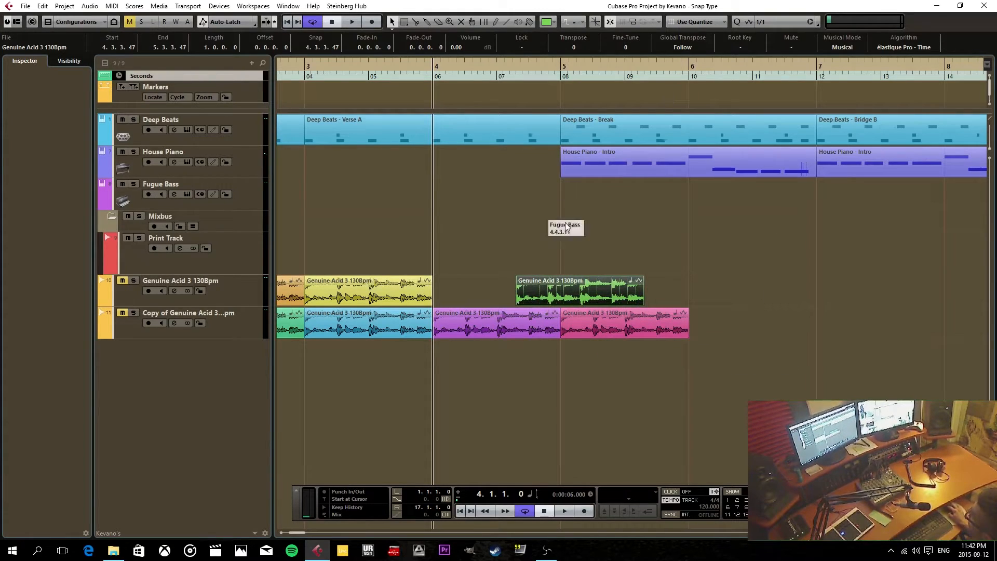
{"action": "mouse_move", "coordinate": [544, 172]}
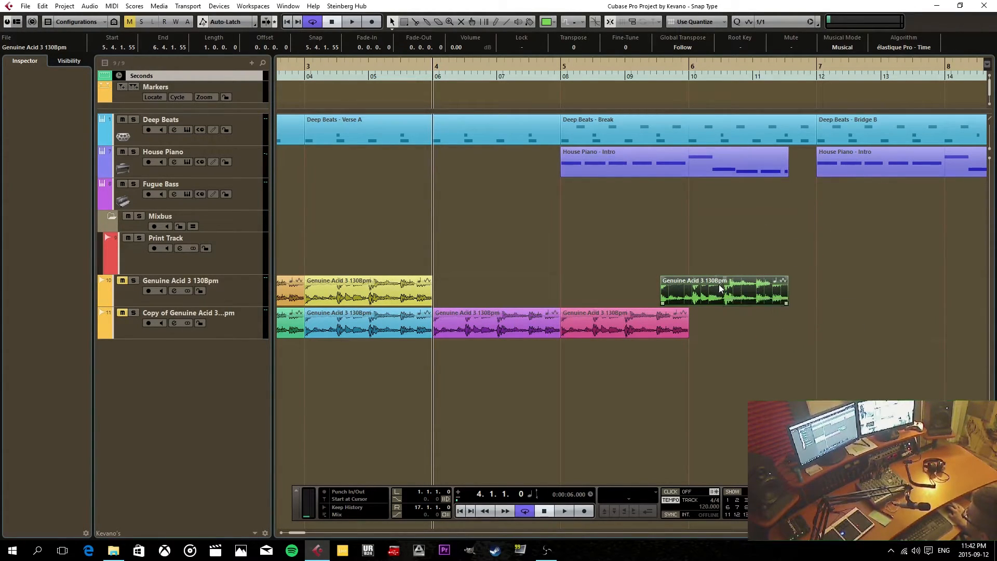
Step: Drag the green Genuine Acid loop onto the House Piano part's edge, starting at 6.4.1.55
{"action": "left_click_drag", "start_coordinate": [723, 289], "coordinate": [801, 289]}
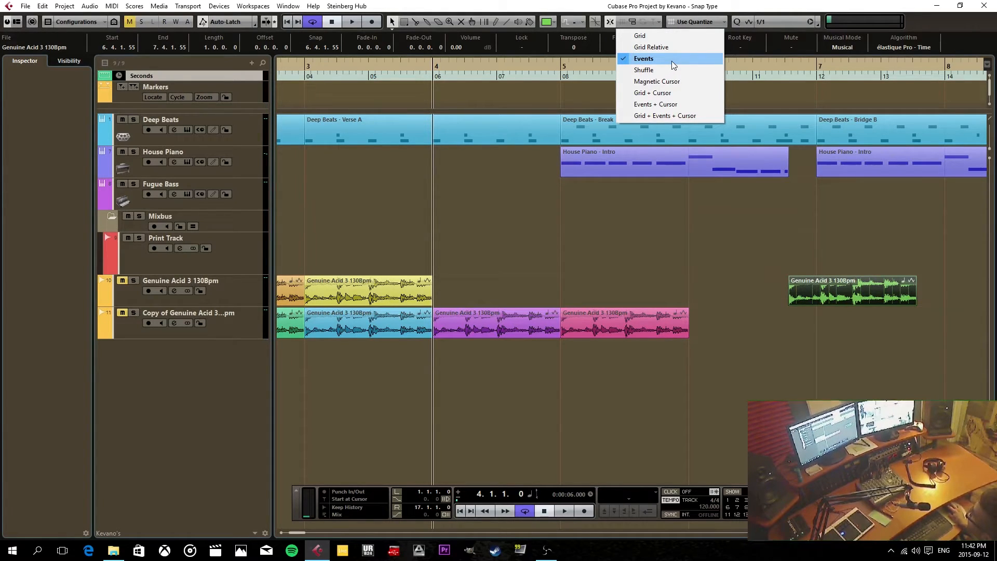
{"action": "mouse_move", "coordinate": [662, 70]}
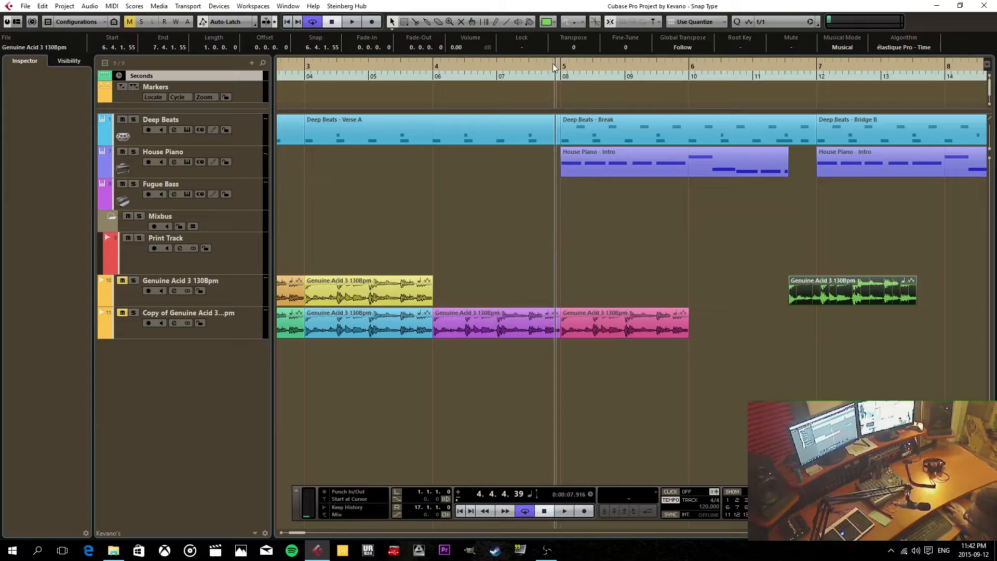
Step: Drag the green Genuine Acid loop back to 5.2.4.110 and move the project cursor later
{"action": "left_click_drag", "start_coordinate": [852, 291], "coordinate": [744, 291]}
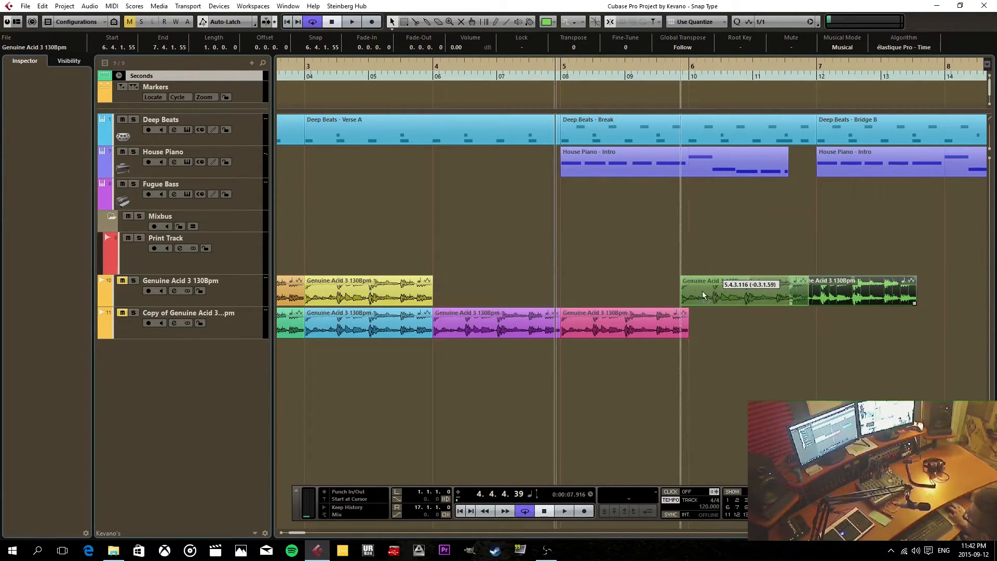
{"action": "left_click_drag", "start_coordinate": [744, 291], "coordinate": [598, 291]}
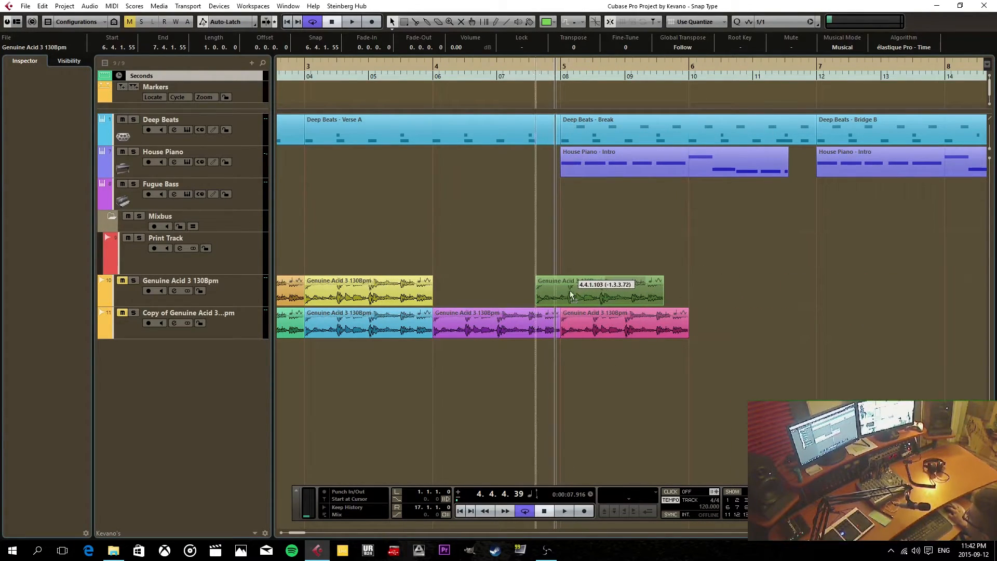
{"action": "left_click_drag", "start_coordinate": [597, 291], "coordinate": [572, 290]}
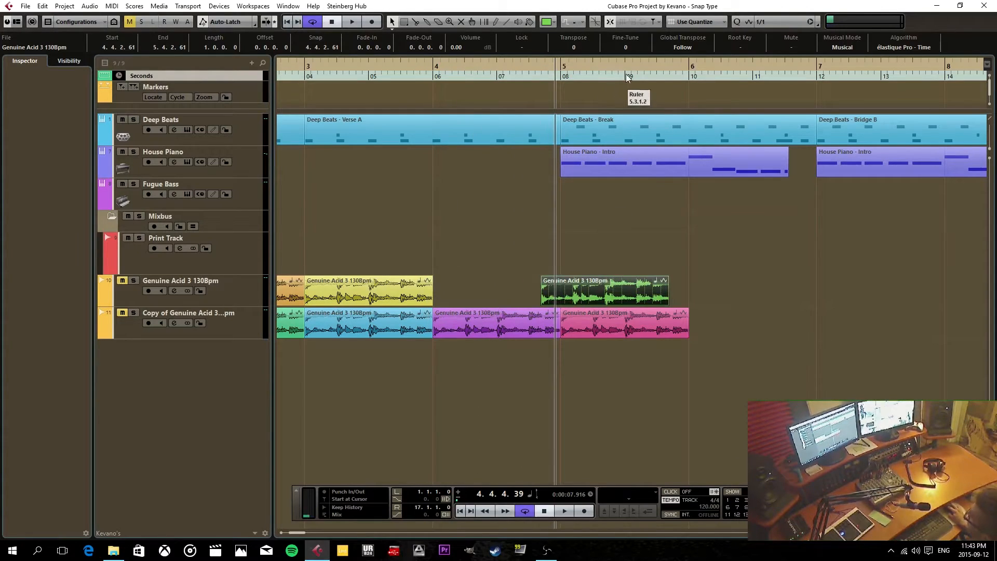
{"action": "left_click_drag", "start_coordinate": [600, 291], "coordinate": [712, 291]}
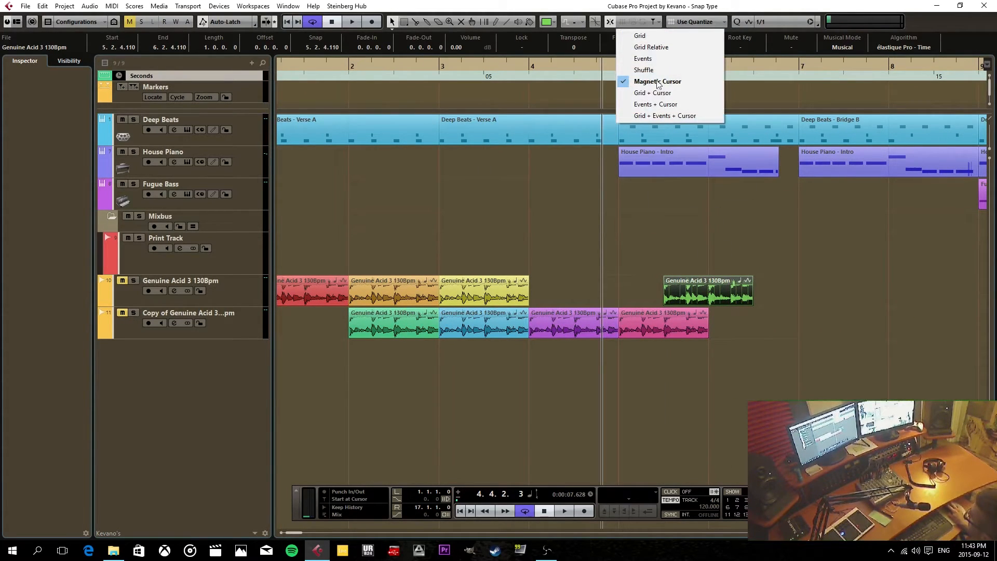
{"action": "mouse_move", "coordinate": [652, 93]}
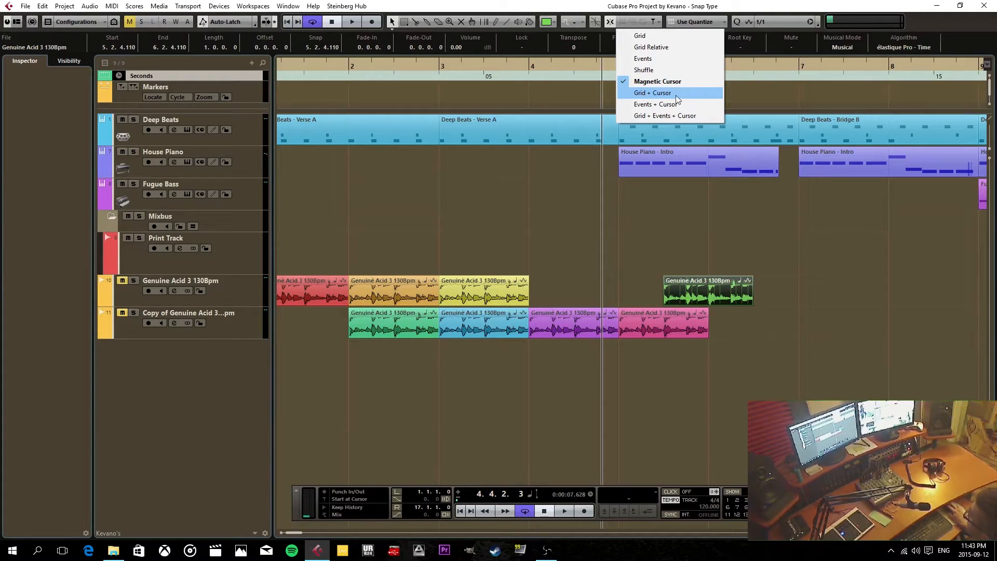
{"action": "mouse_move", "coordinate": [657, 82]}
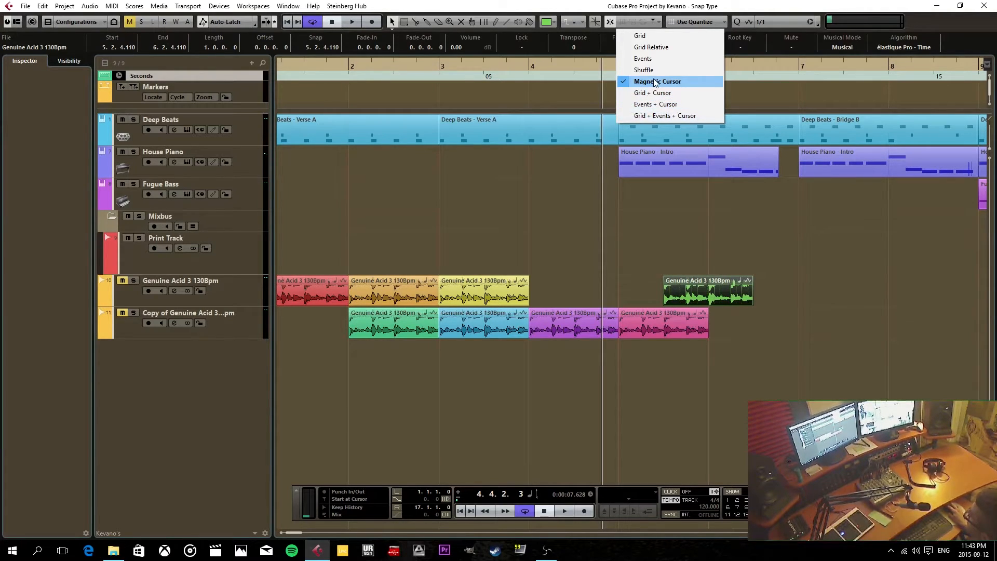
{"action": "mouse_move", "coordinate": [652, 93]}
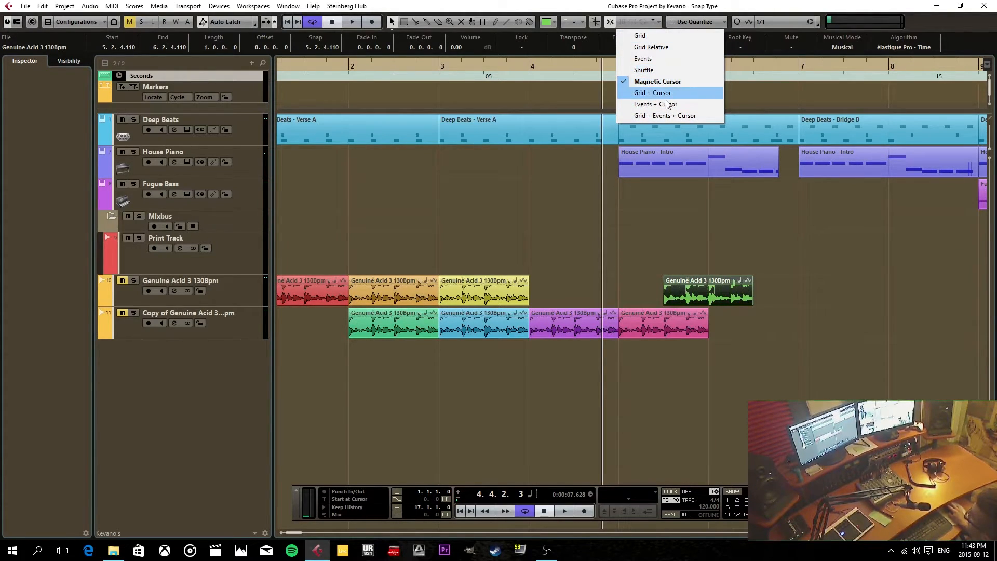
{"action": "mouse_move", "coordinate": [642, 58]}
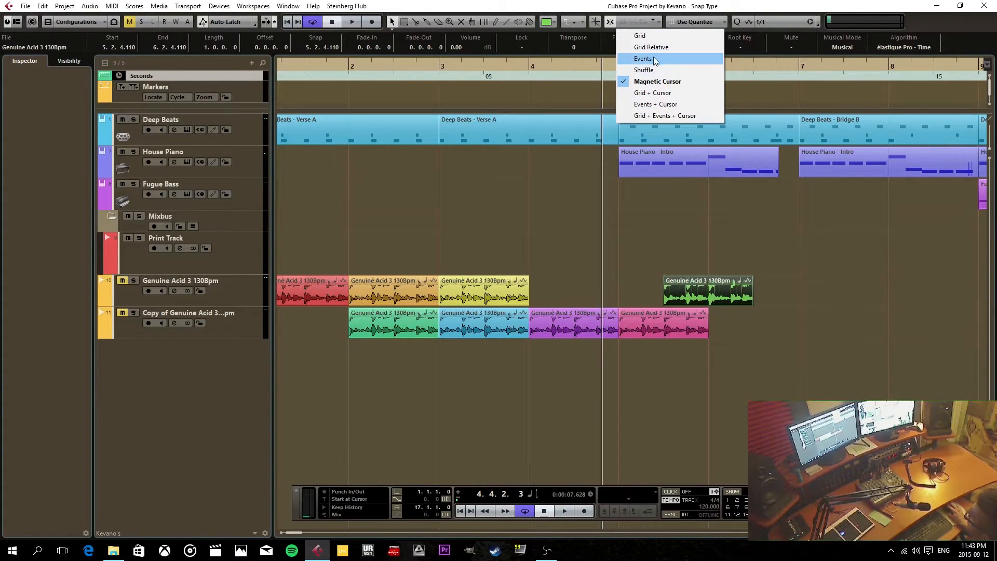
{"action": "mouse_move", "coordinate": [665, 116]}
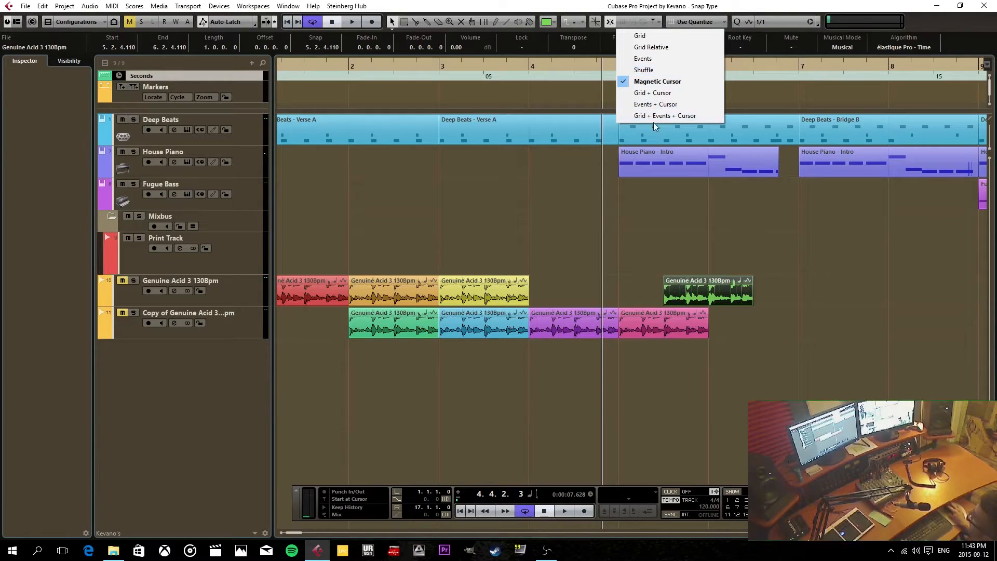
{"action": "mouse_move", "coordinate": [640, 36]}
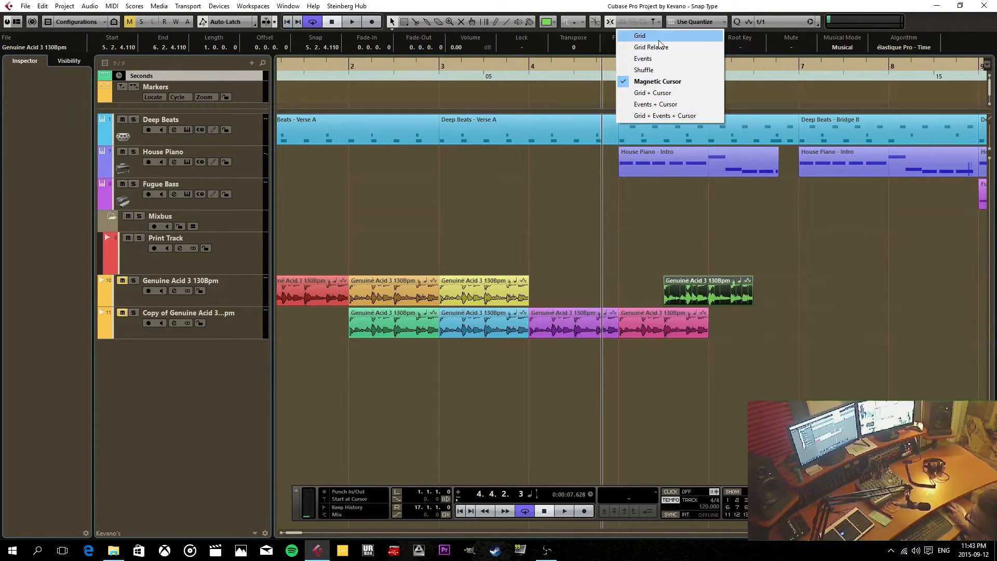
{"action": "mouse_move", "coordinate": [651, 46]}
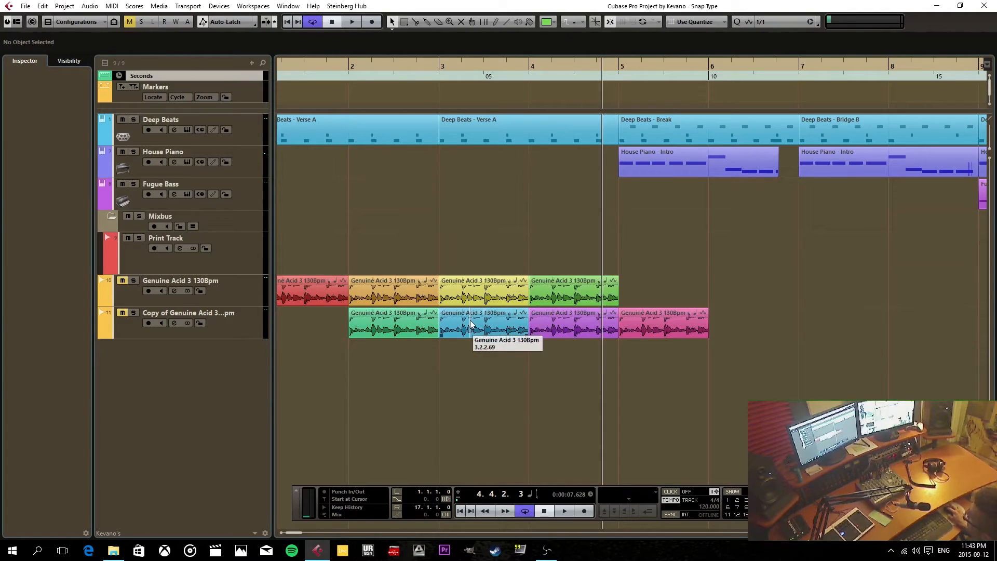
Step: Select the blue loop on the copy track and shuffle another event into place
{"action": "left_click", "coordinate": [483, 324]}
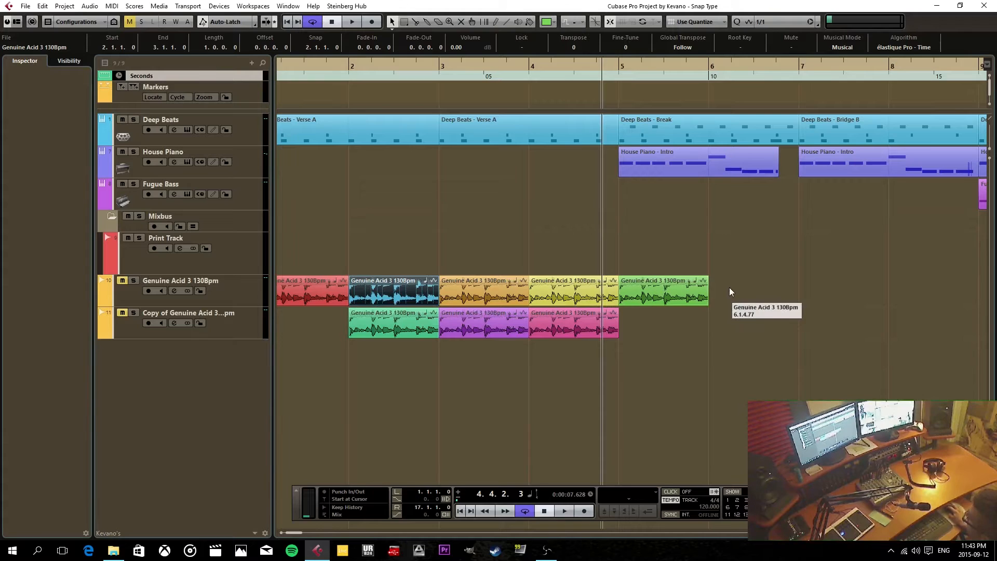
{"action": "mouse_move", "coordinate": [636, 285]}
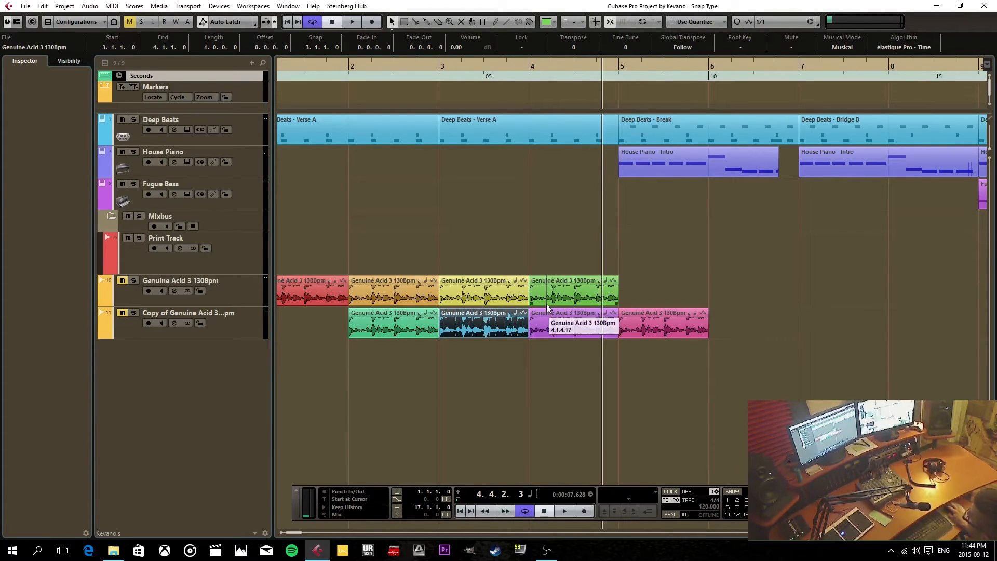
{"action": "left_click", "coordinate": [634, 368]}
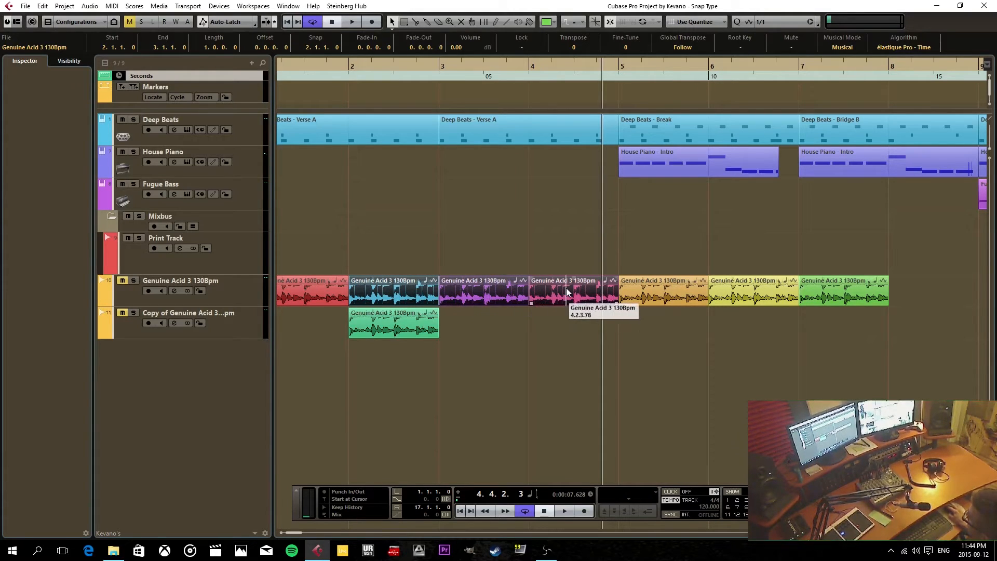
{"action": "mouse_move", "coordinate": [640, 375]}
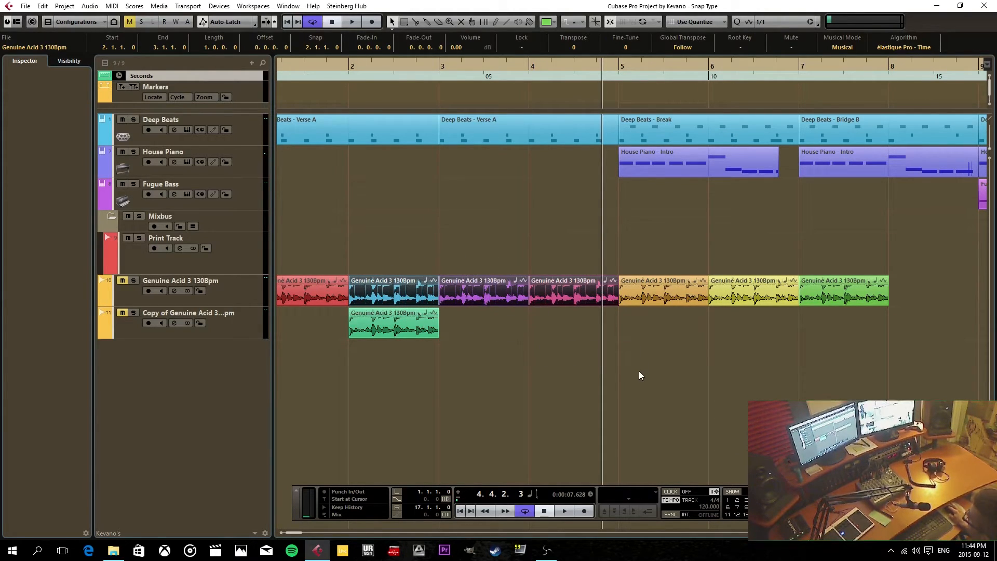
{"action": "mouse_move", "coordinate": [711, 316]}
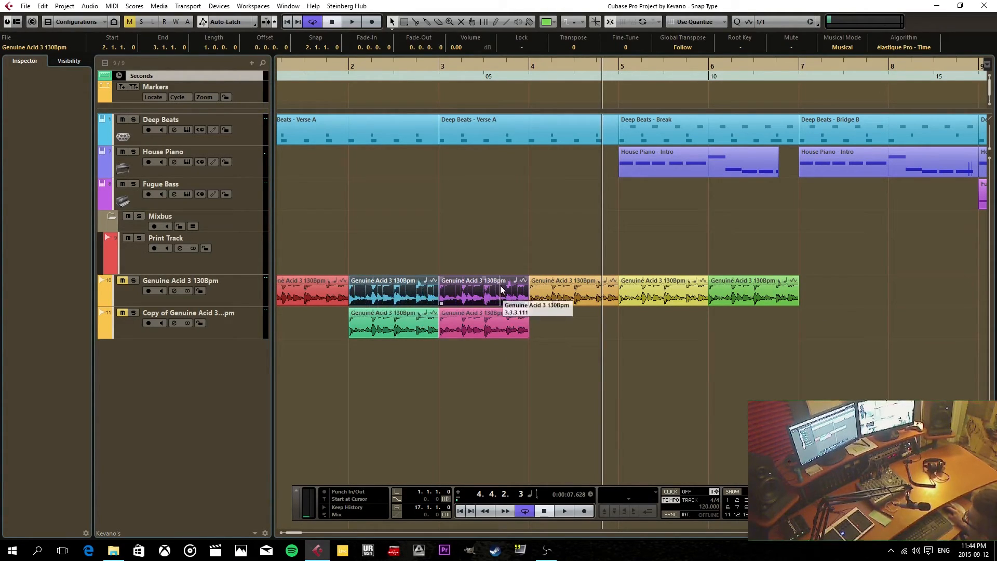
{"action": "mouse_move", "coordinate": [812, 291]}
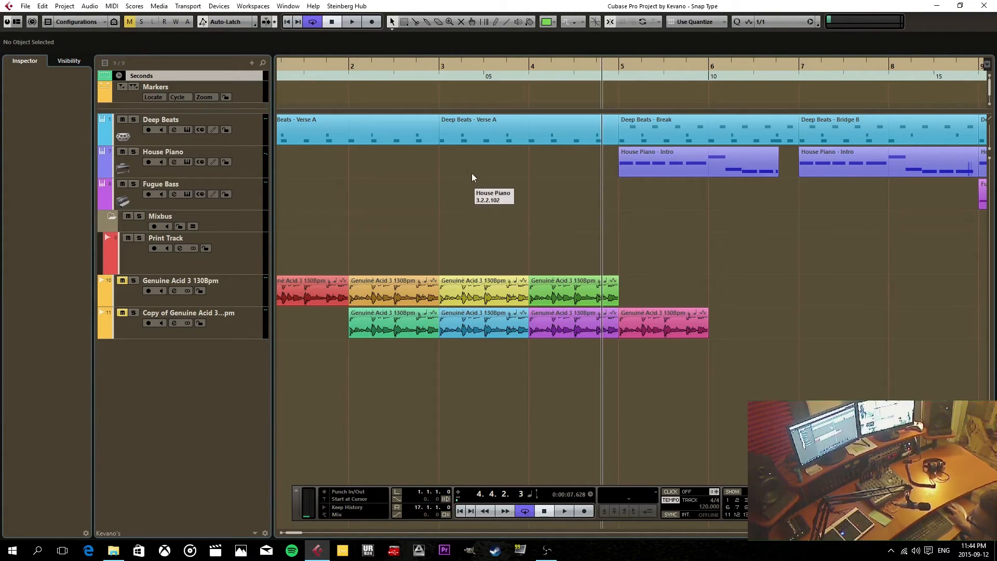
Step: Switch the project's Snap Type from Shuffle to Grid
{"action": "left_click", "coordinate": [642, 21]}
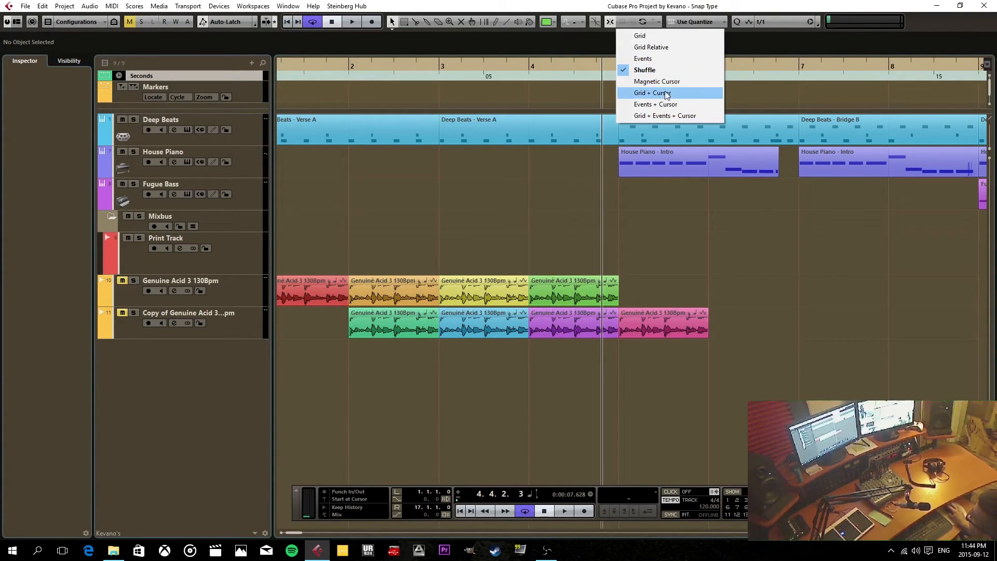
{"action": "mouse_move", "coordinate": [664, 115]}
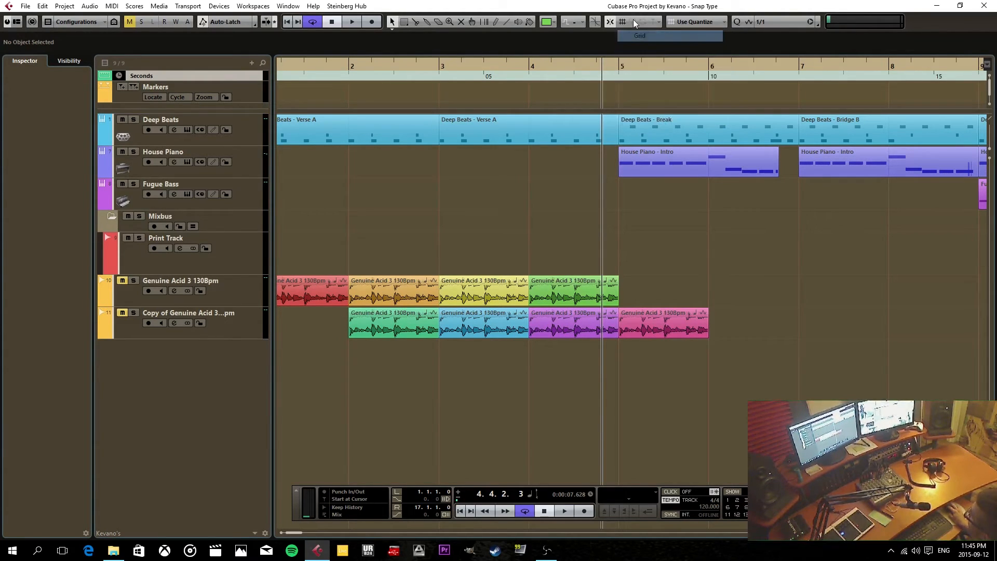
{"action": "mouse_move", "coordinate": [696, 22]}
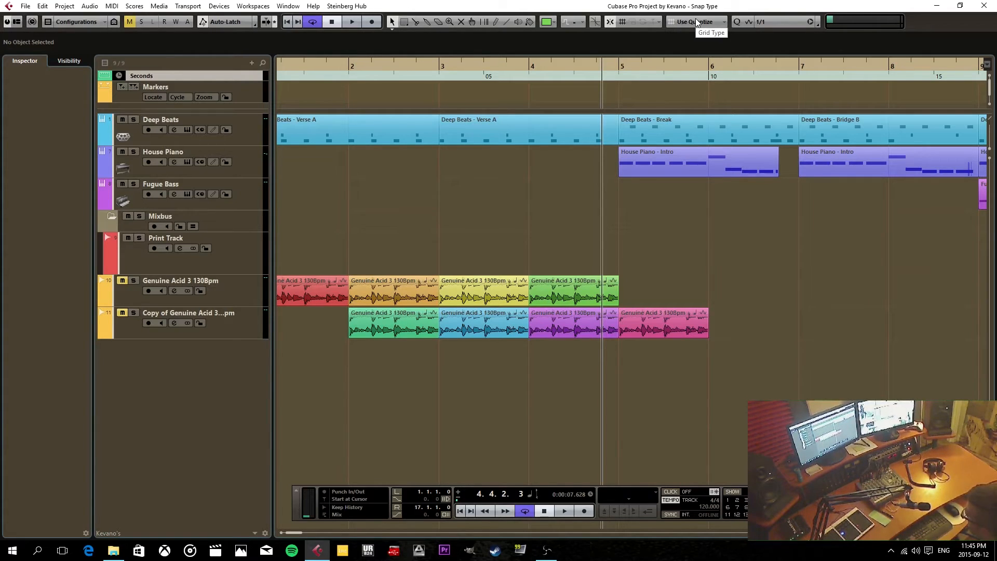
{"action": "mouse_move", "coordinate": [642, 28]}
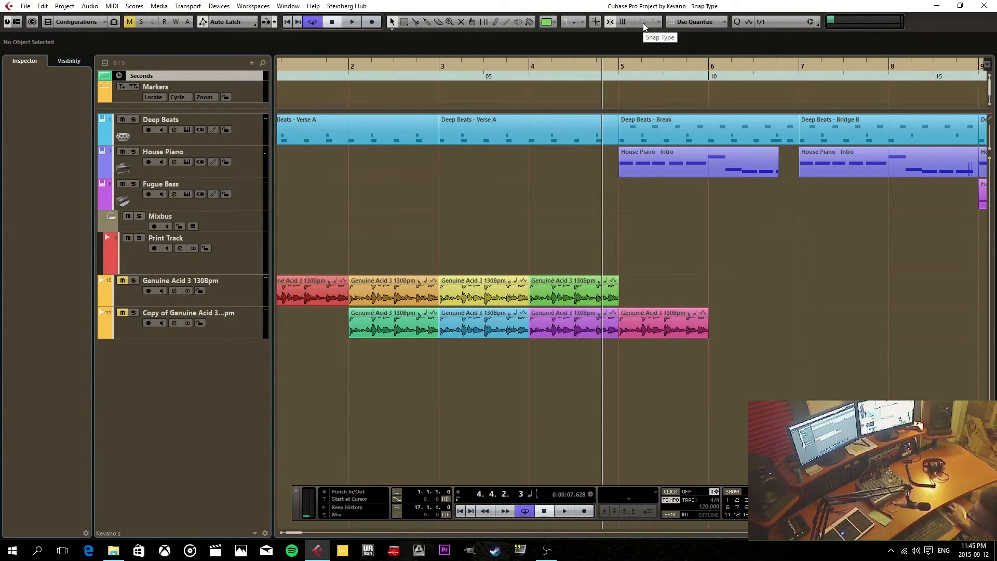
{"action": "left_click", "coordinate": [643, 21]}
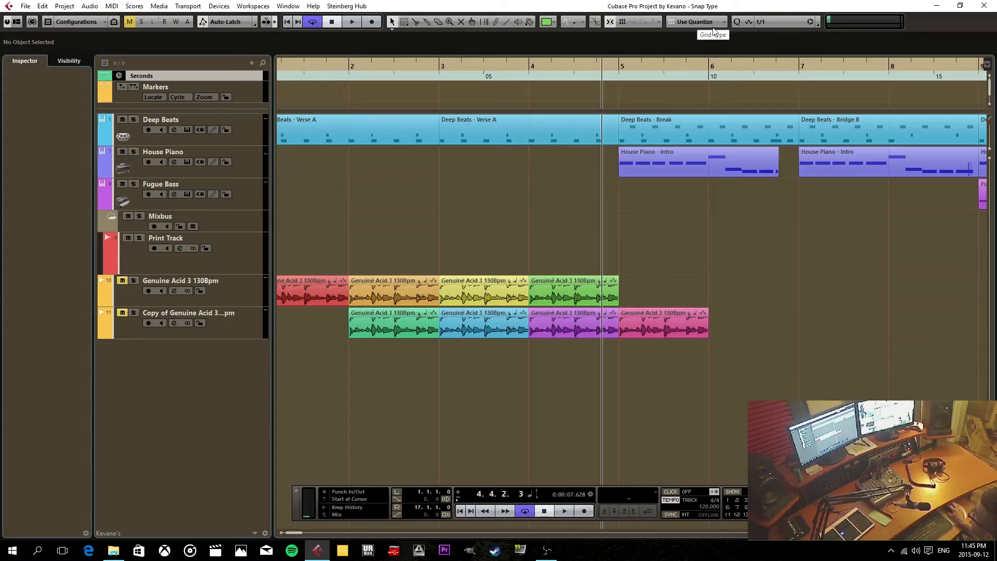
{"action": "mouse_move", "coordinate": [715, 34]}
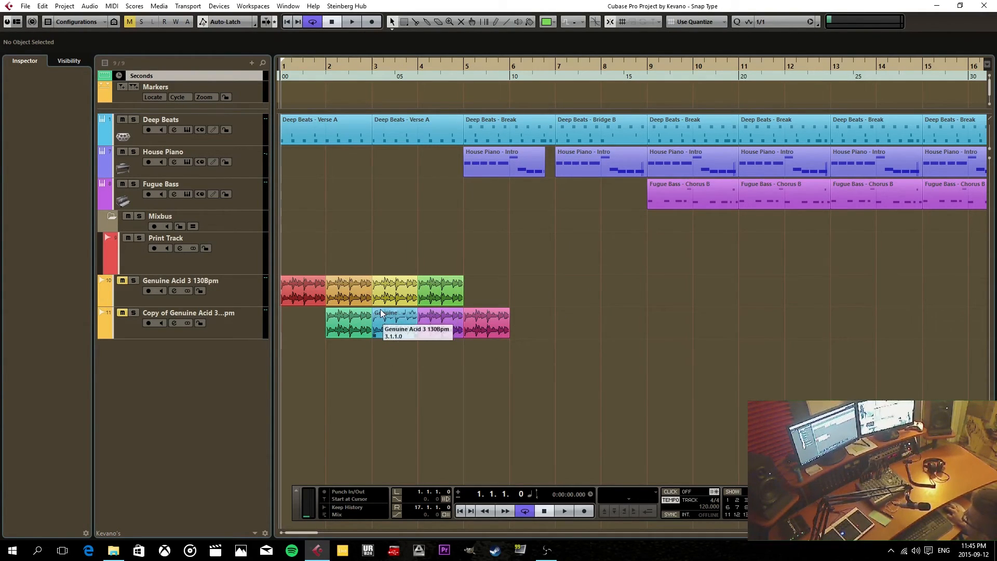
{"action": "double_click", "coordinate": [690, 194]}
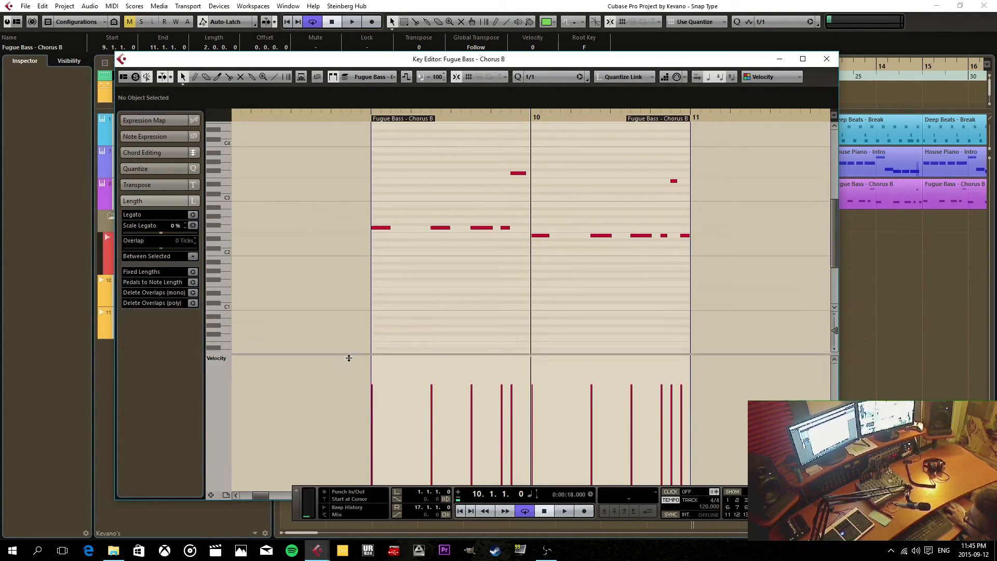
{"action": "left_click", "coordinate": [648, 22]}
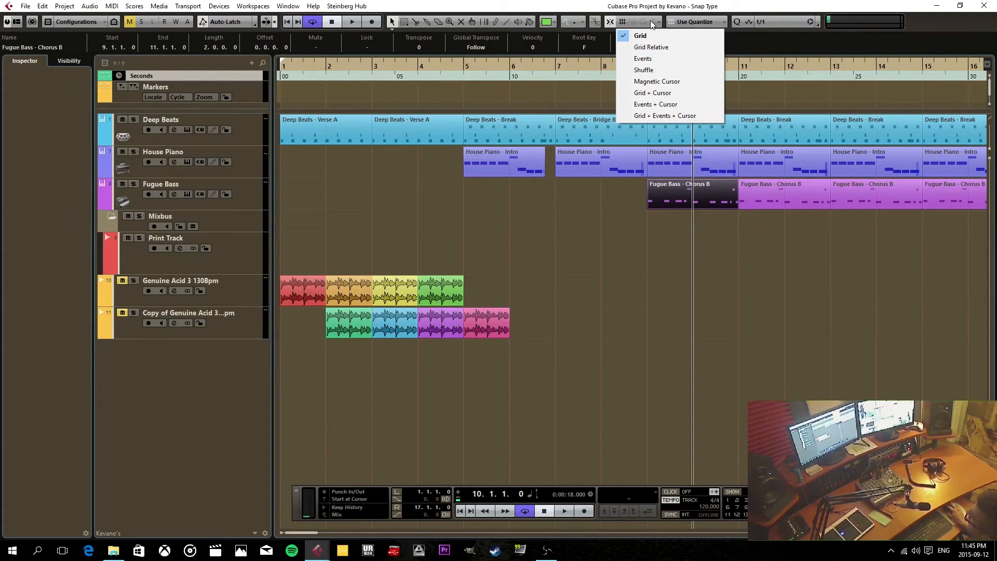
{"action": "mouse_move", "coordinate": [643, 59]}
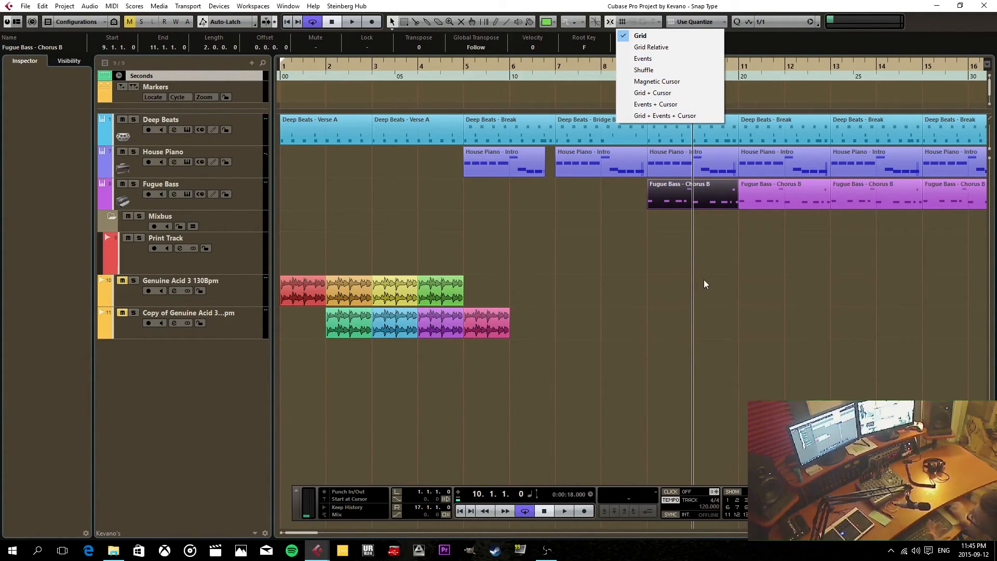
{"action": "left_click", "coordinate": [664, 115]}
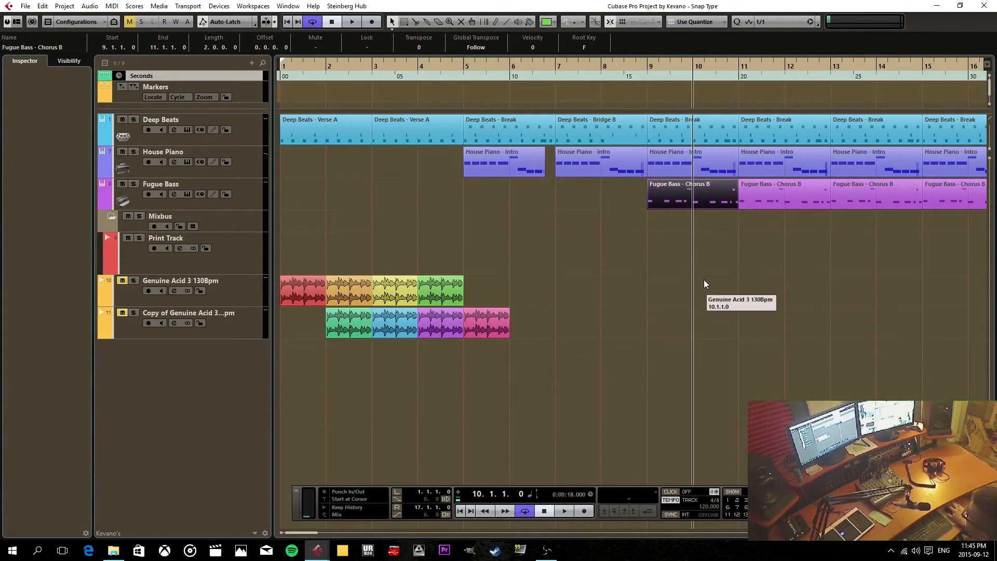
{"action": "double_click", "coordinate": [692, 194]}
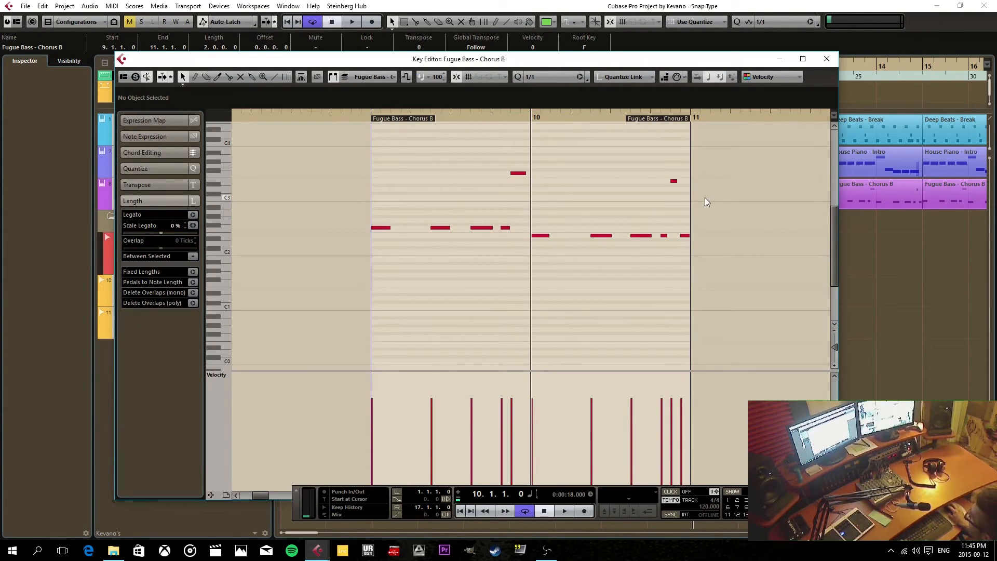
{"action": "left_click", "coordinate": [827, 59]}
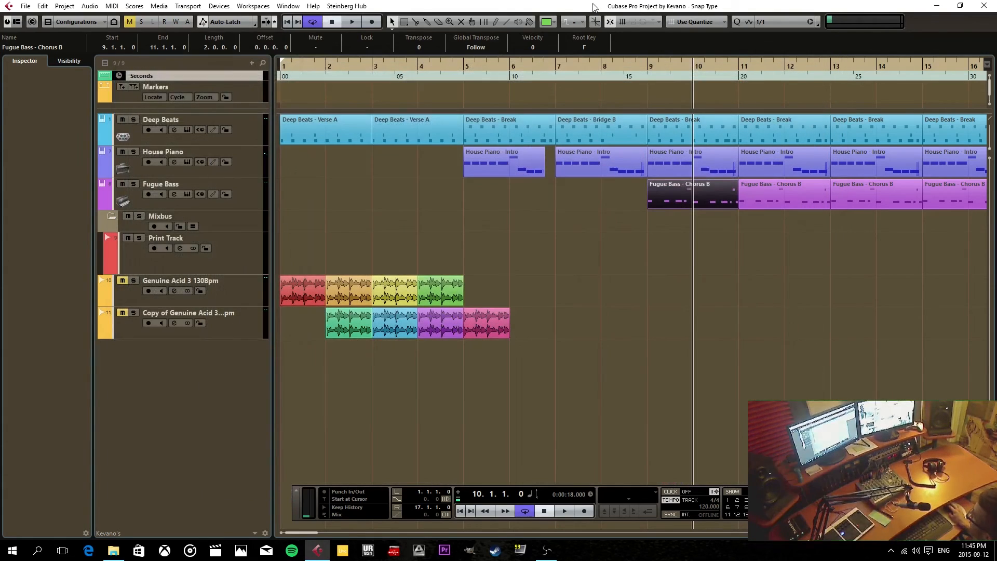
{"action": "mouse_move", "coordinate": [659, 32]}
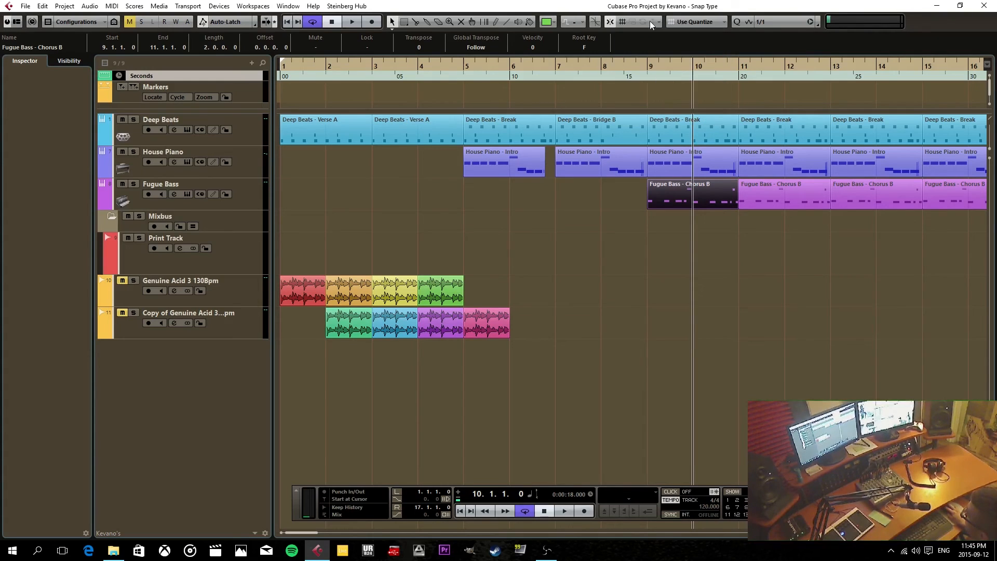
{"action": "left_click", "coordinate": [648, 22]}
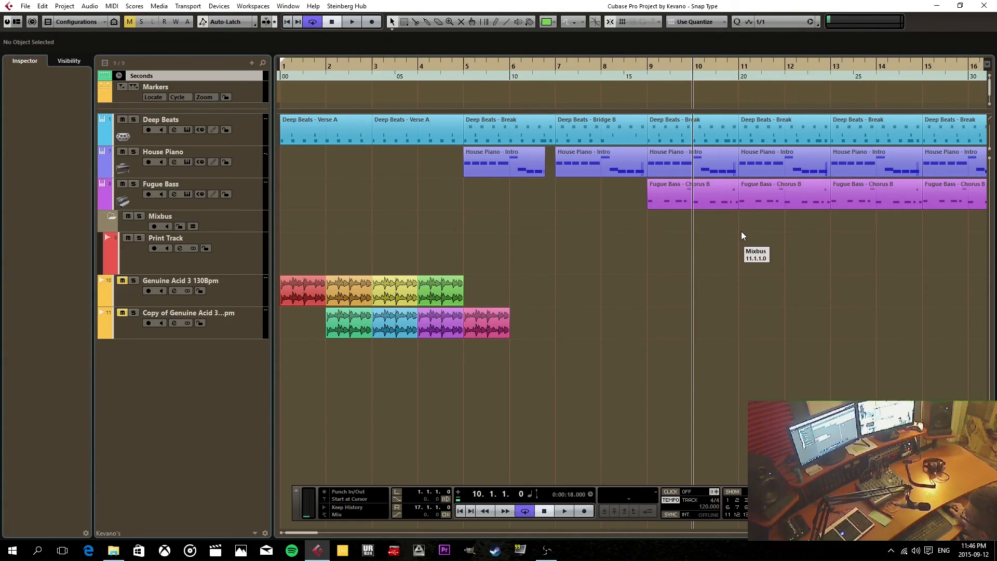
{"action": "mouse_move", "coordinate": [609, 352]}
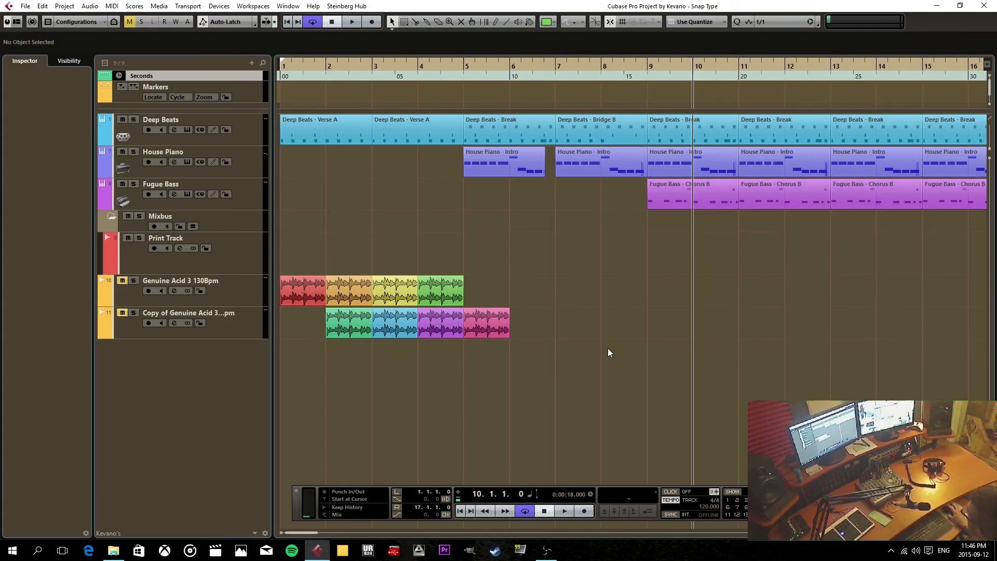
{"action": "mouse_move", "coordinate": [680, 351]}
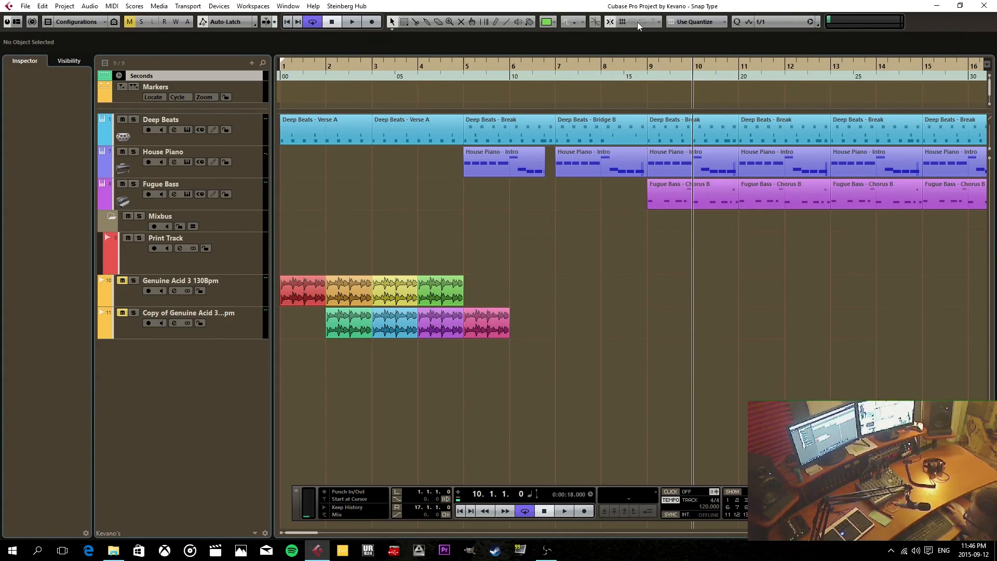
{"action": "left_click", "coordinate": [641, 22]}
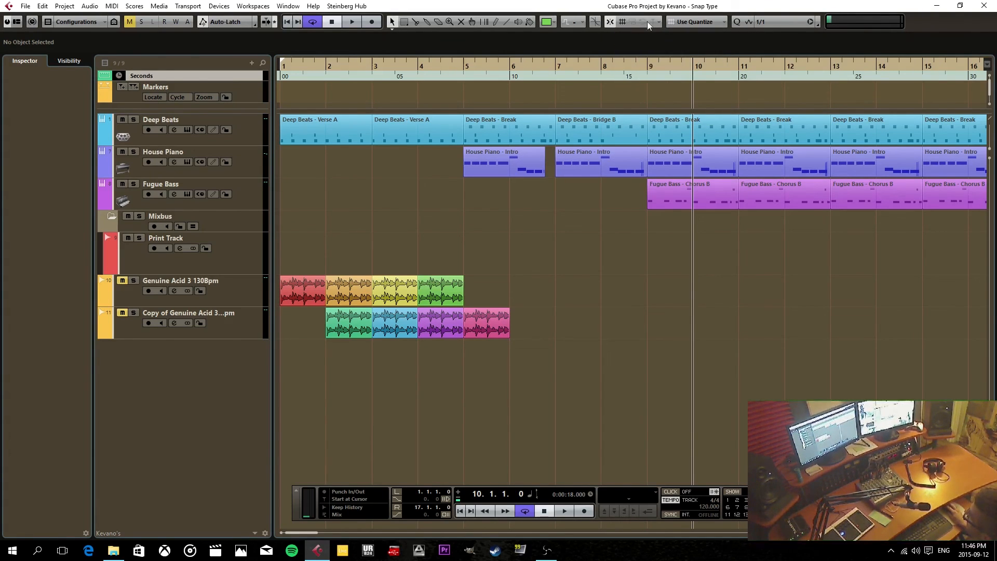
{"action": "mouse_move", "coordinate": [806, 56]}
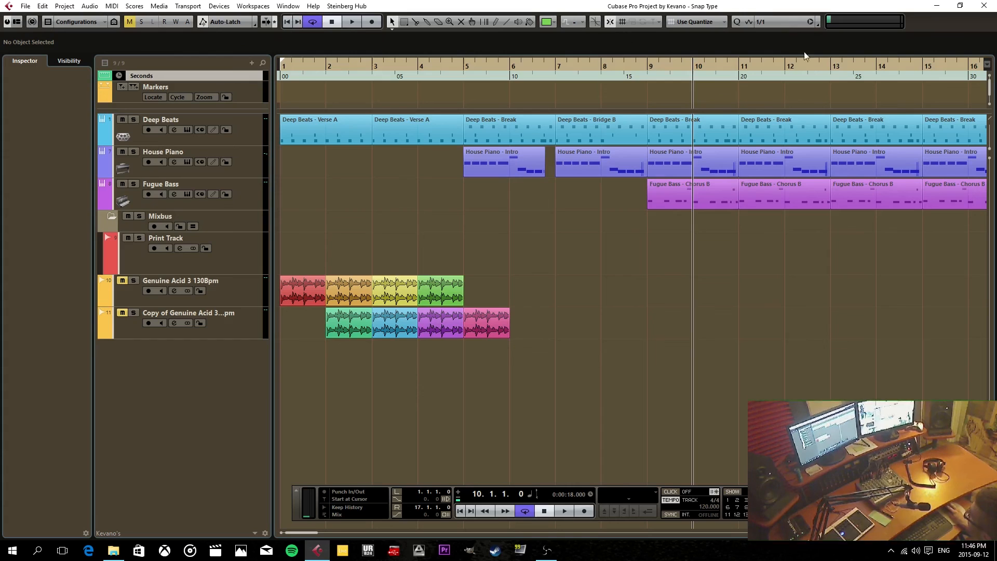
{"action": "mouse_move", "coordinate": [626, 299]}
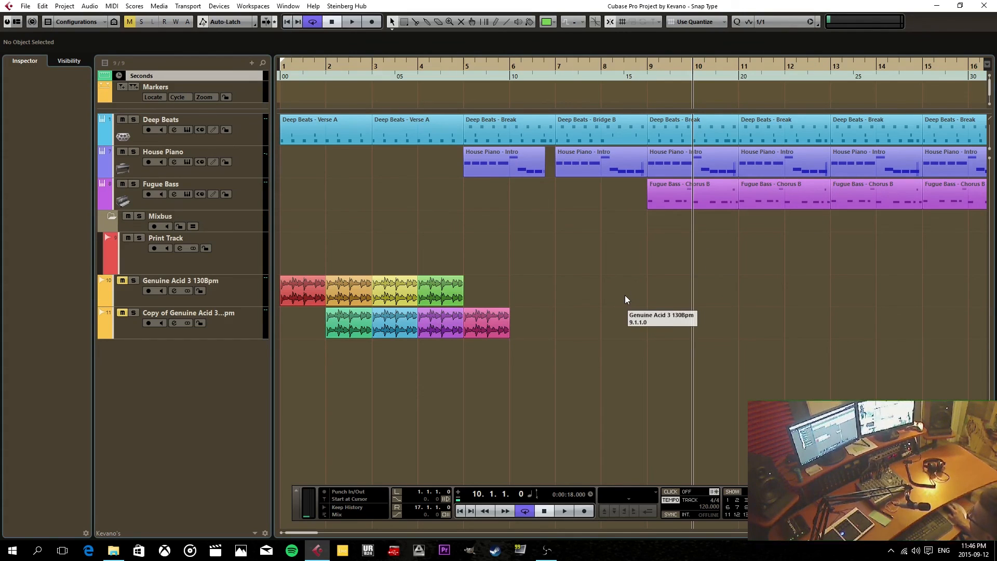
{"action": "mouse_move", "coordinate": [612, 270]}
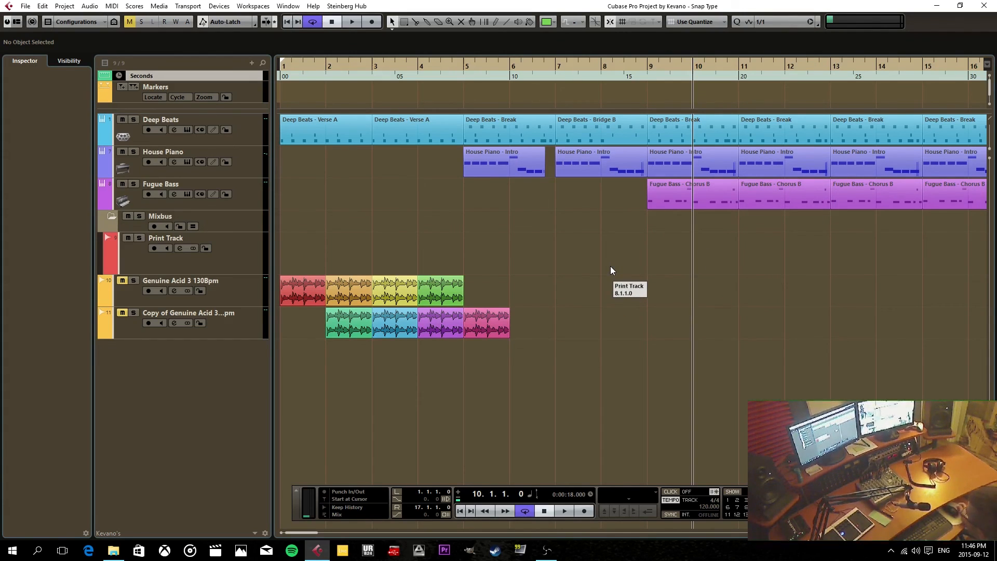